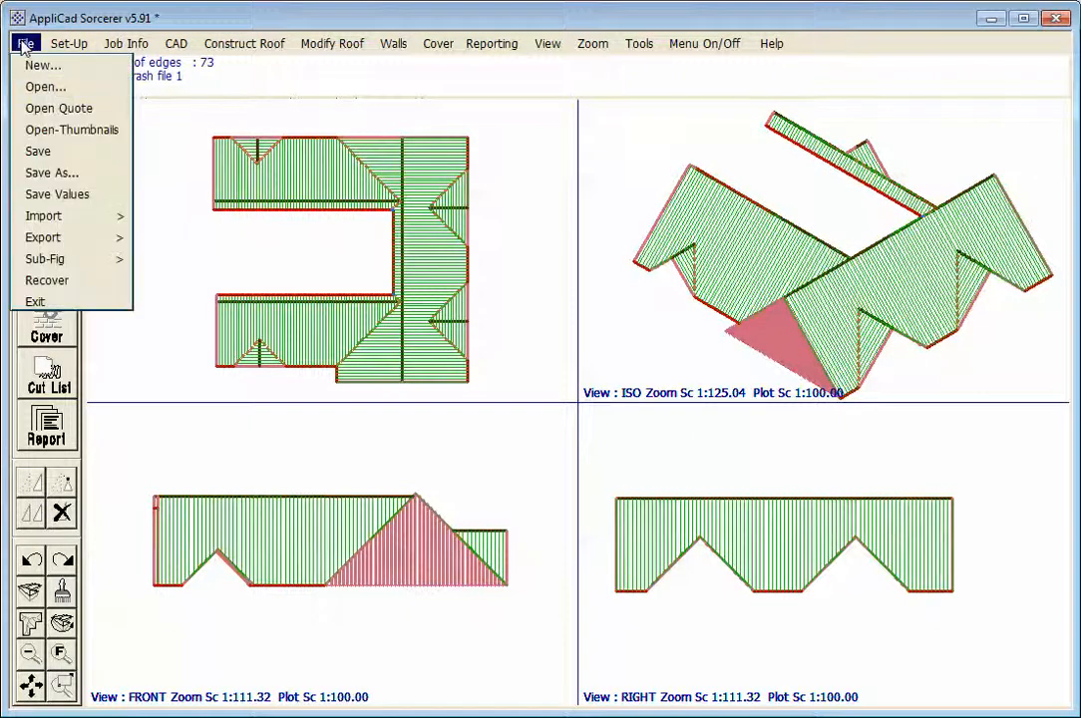
Start a new empty model, discarding the previous roof model without saving
left_click(44, 64)
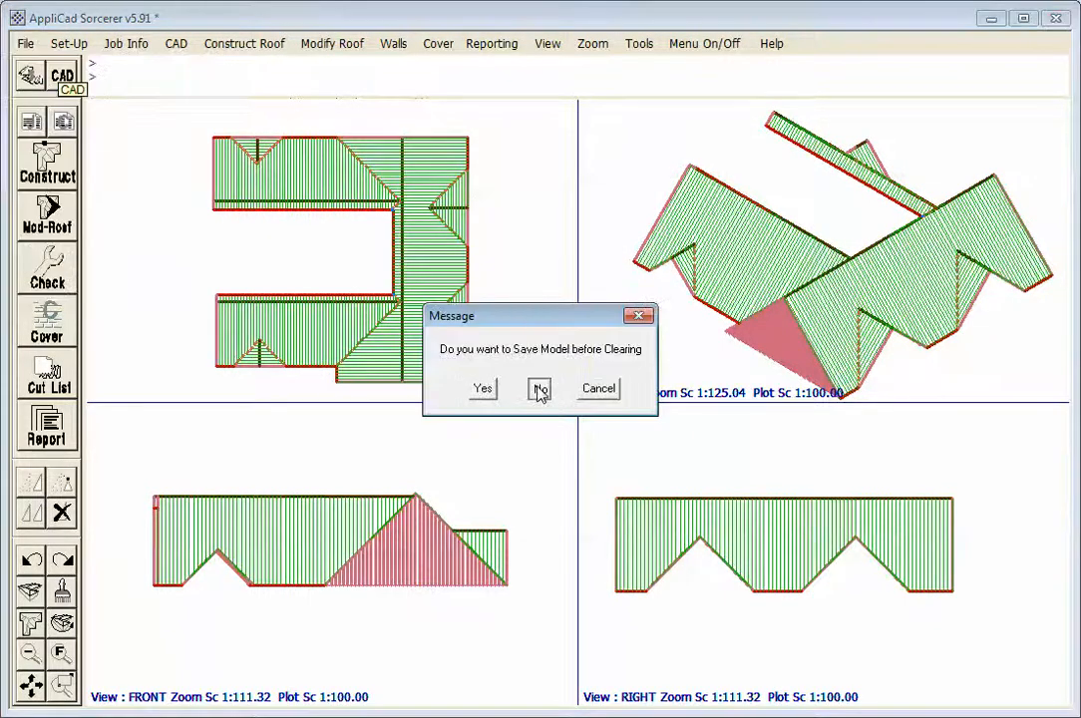
left_click(538, 387)
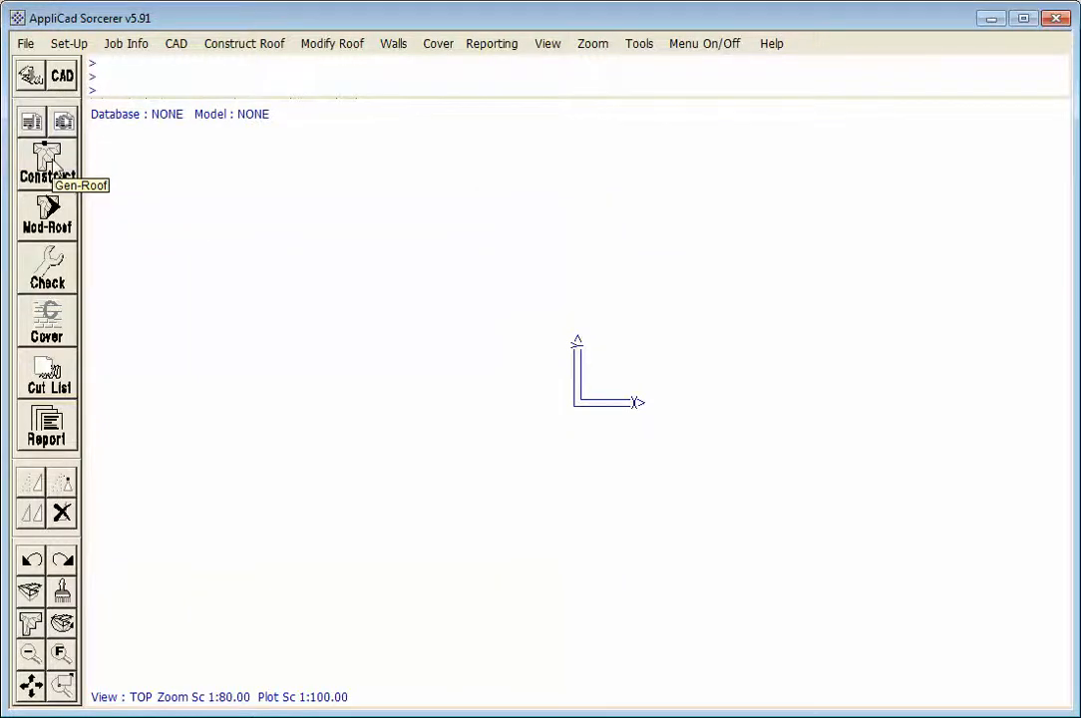
Begin Gen-Roof to digitise a roof over the architect's plan image
left_click(46, 160)
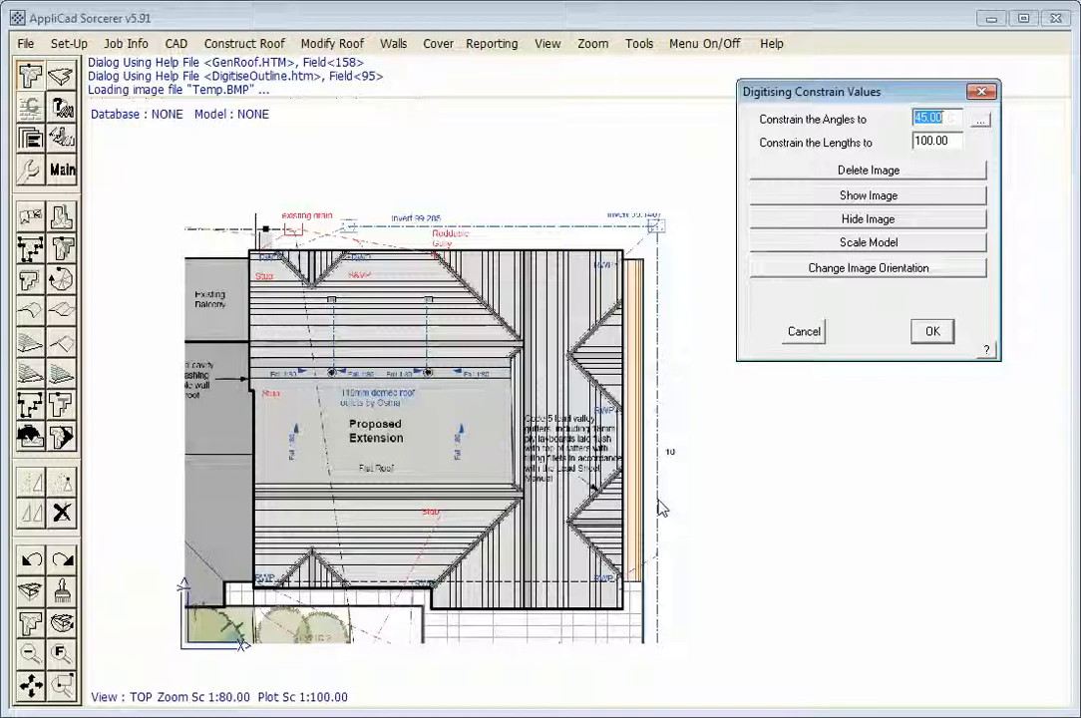
mouse_move(756, 487)
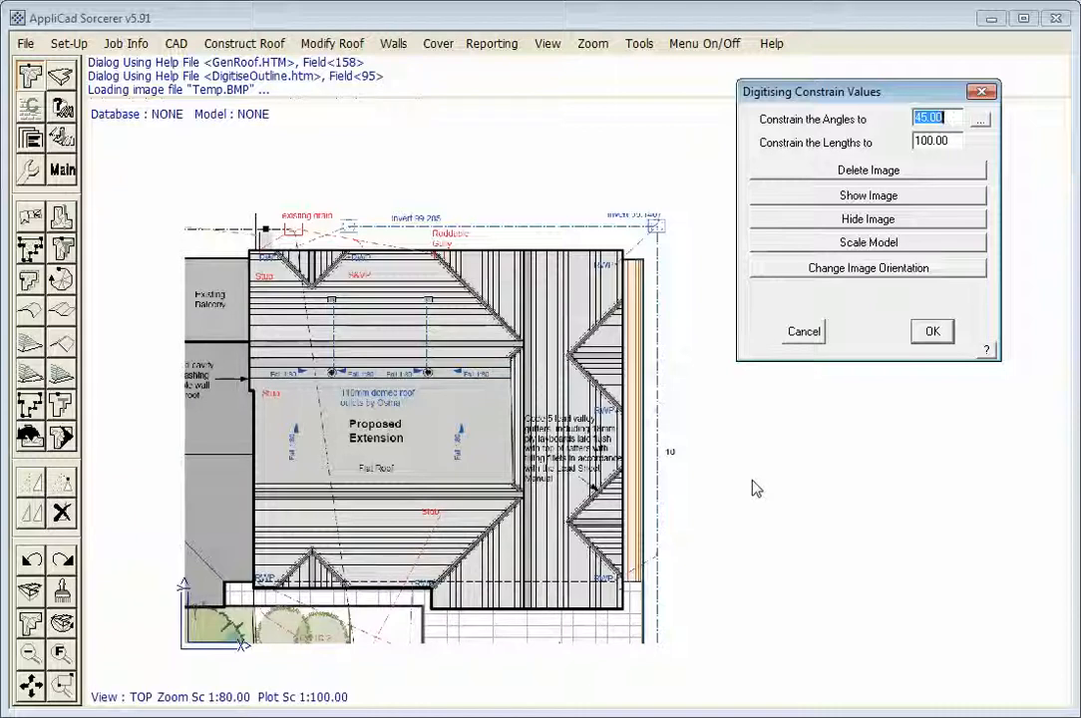
mouse_move(758, 443)
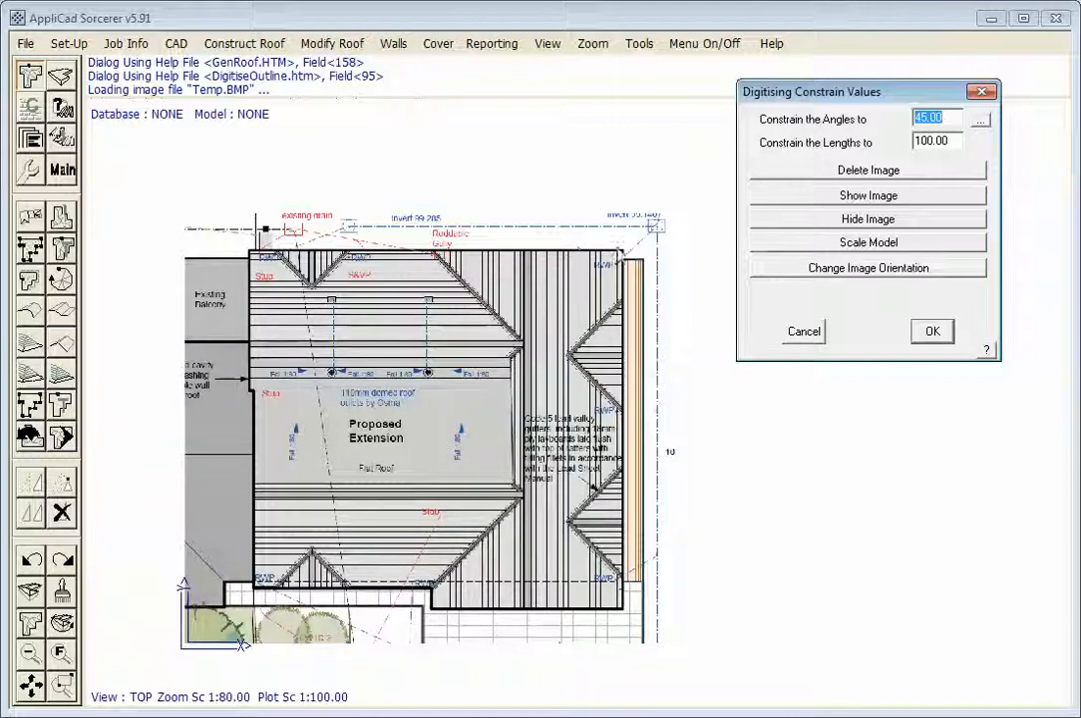
mouse_move(788, 479)
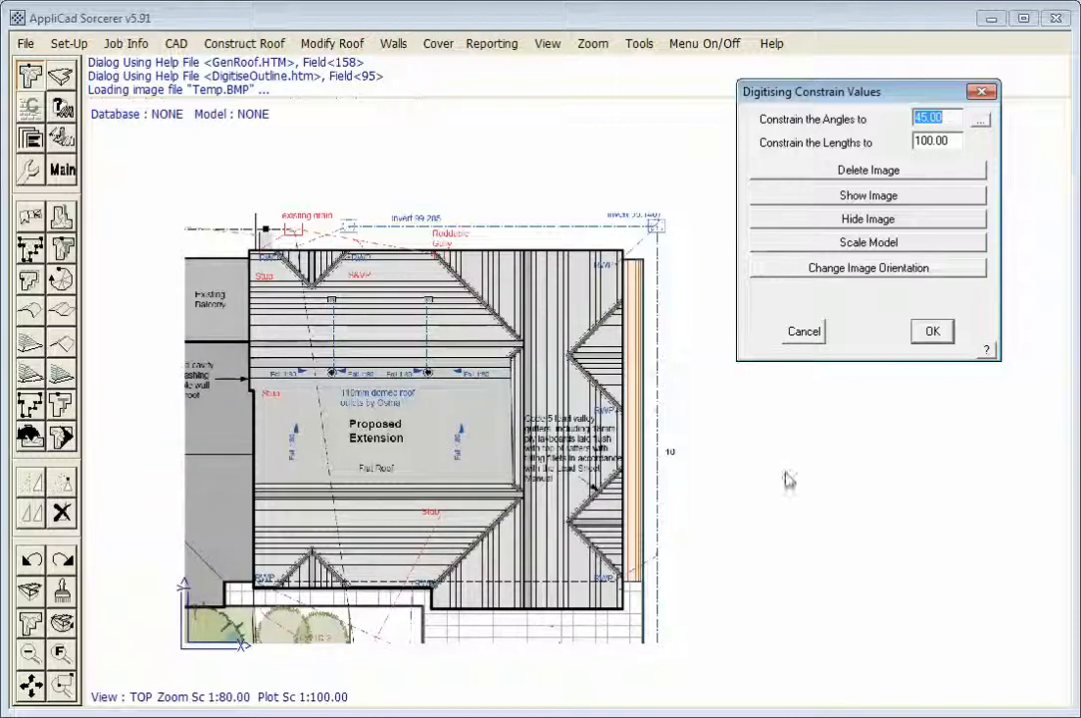
Accept the digitising constraint values and start tracing the wall outline
left_click(932, 331)
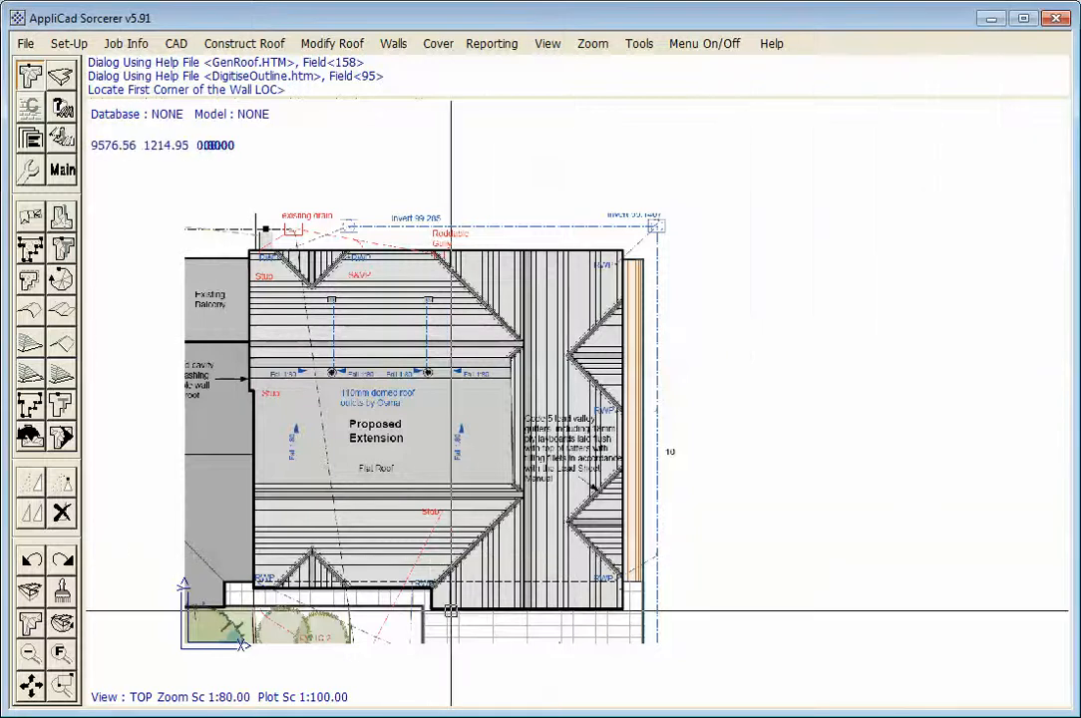
mouse_move(431, 609)
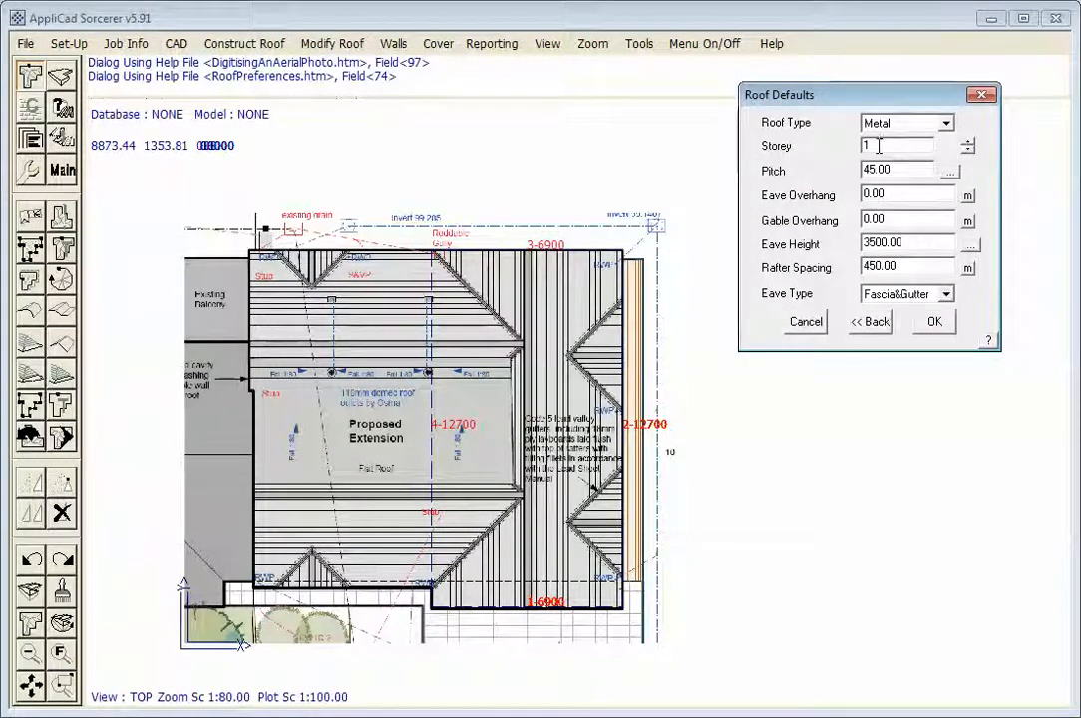
Set the roof pitch, generate the roof with the two end walls as vertical gable planes, without saving
triple_click(902, 168)
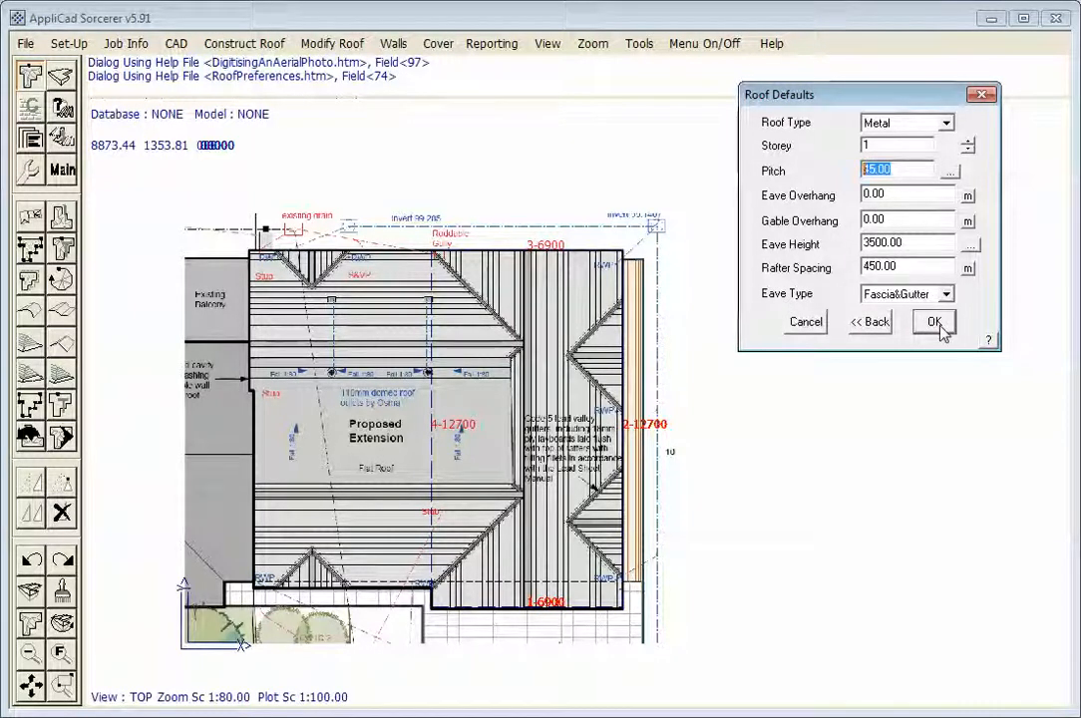
left_click(933, 321)
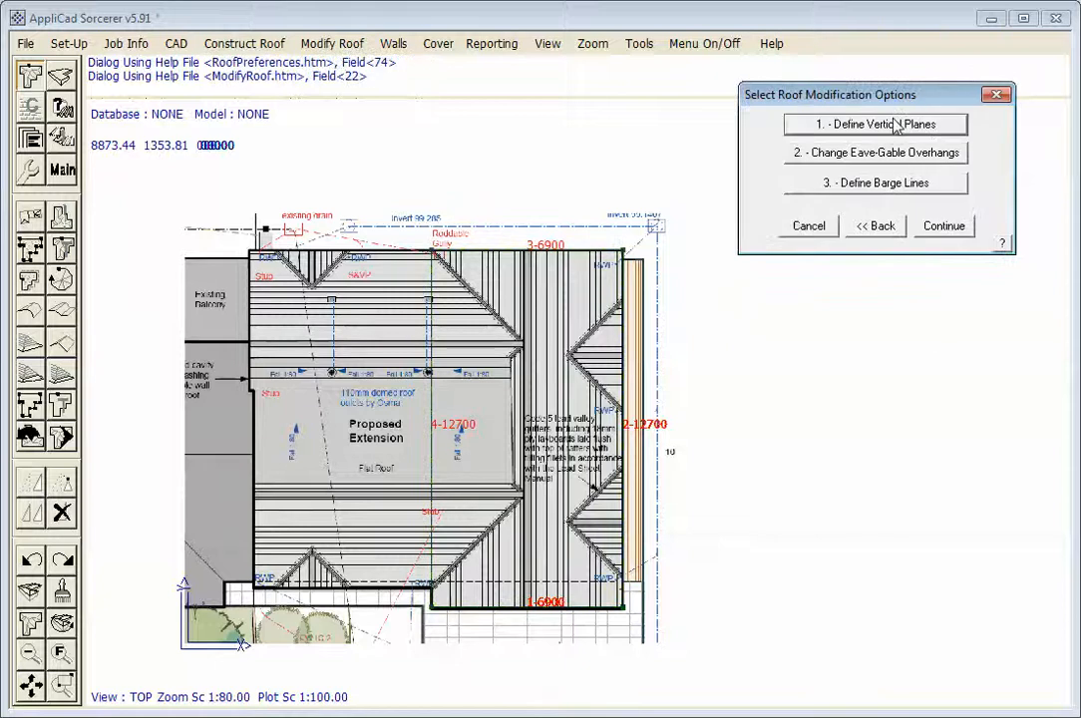
left_click(942, 225)
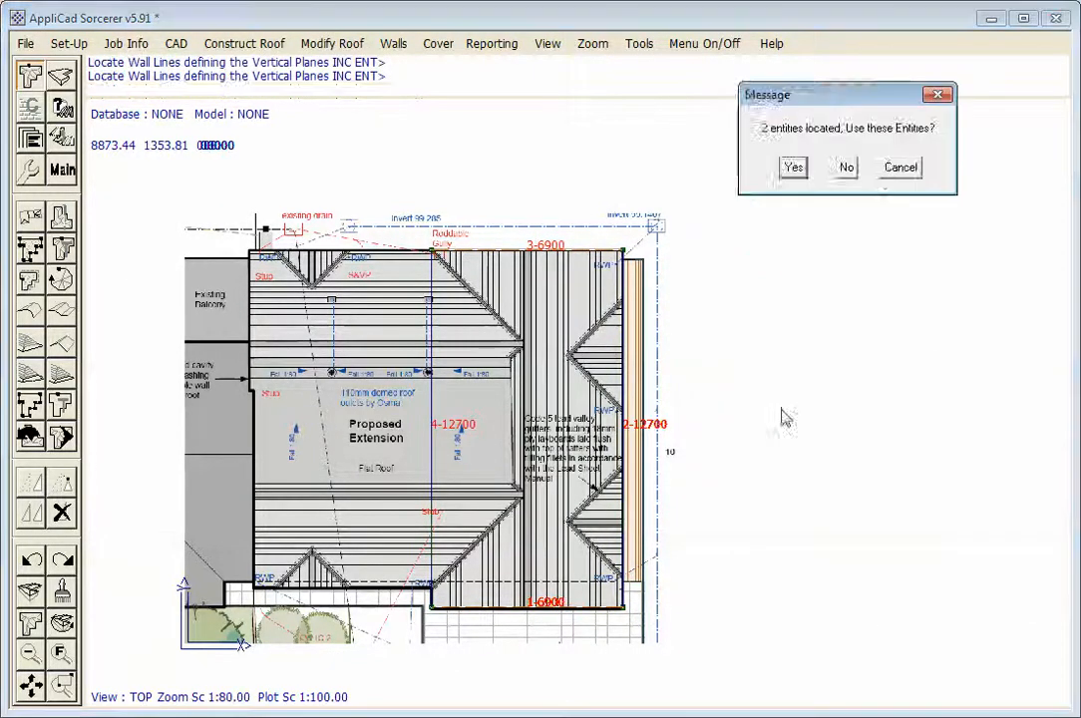
left_click(794, 167)
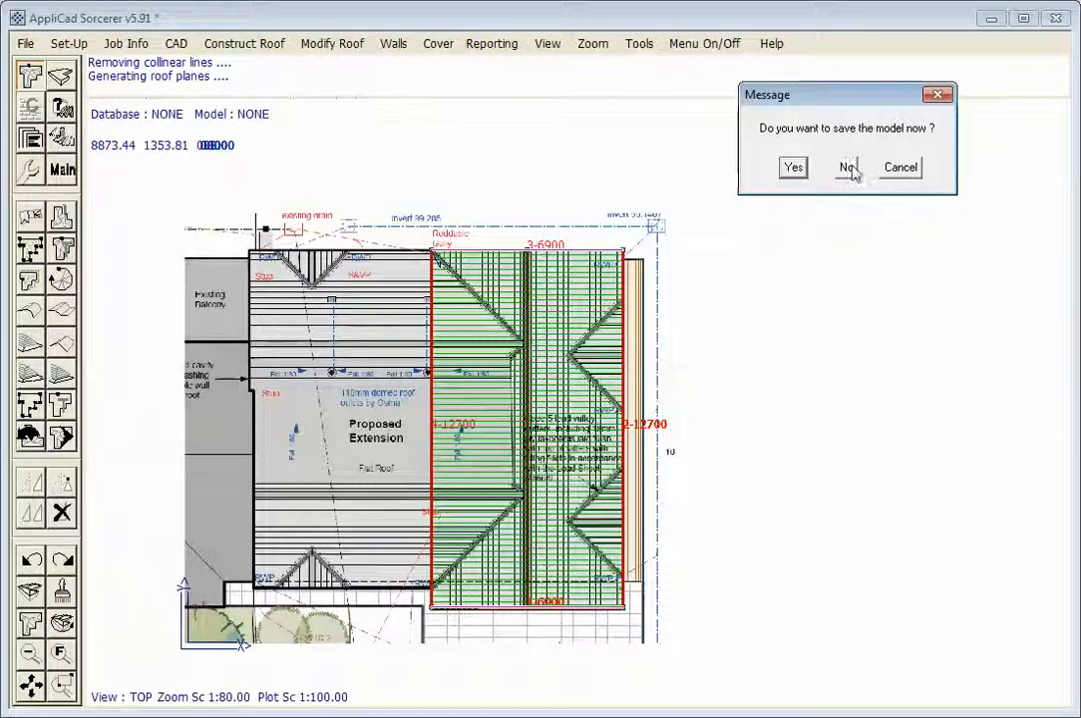
left_click(846, 167)
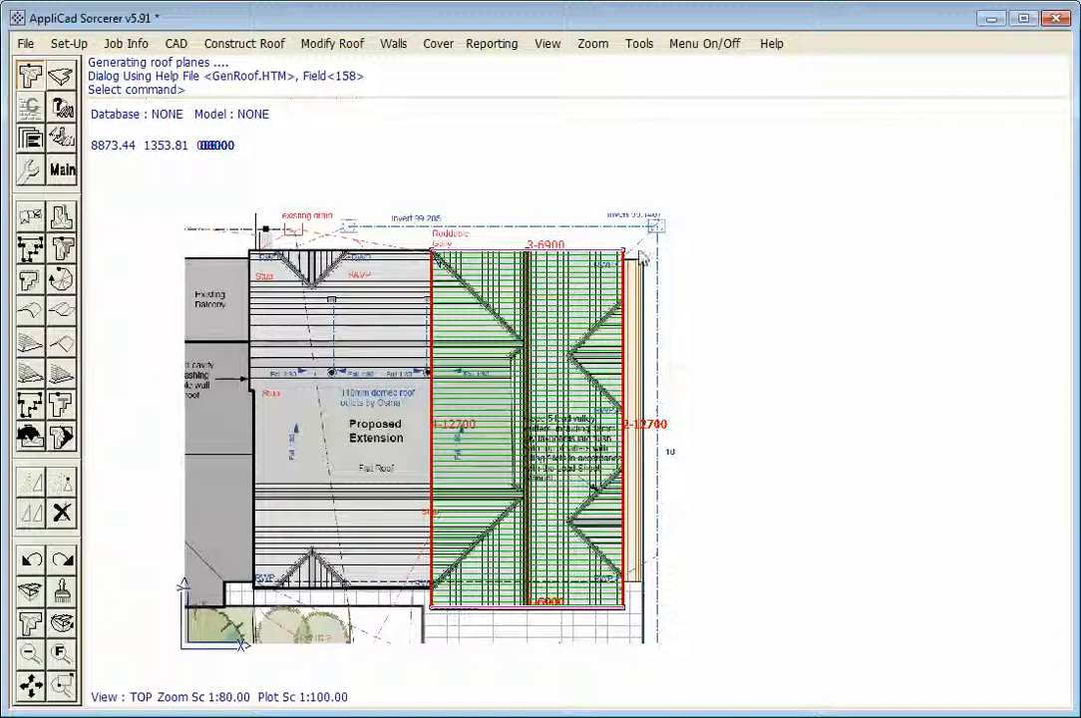
mouse_move(118, 458)
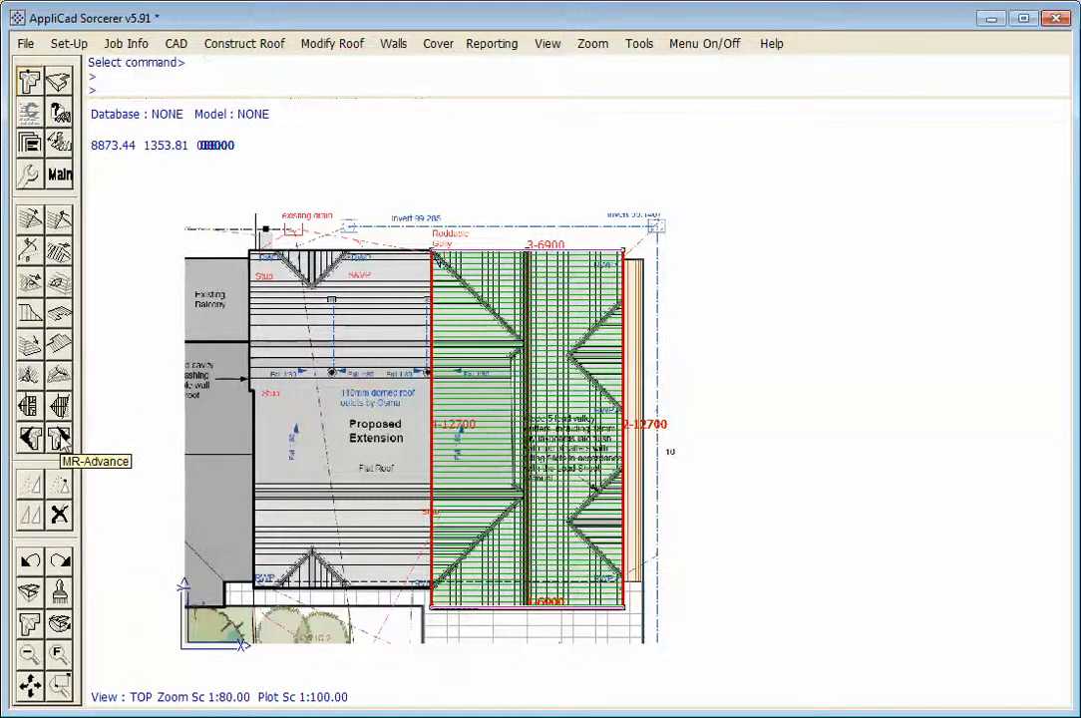
Start a MOD-ROOF dormer modification on the new roof
left_click(28, 283)
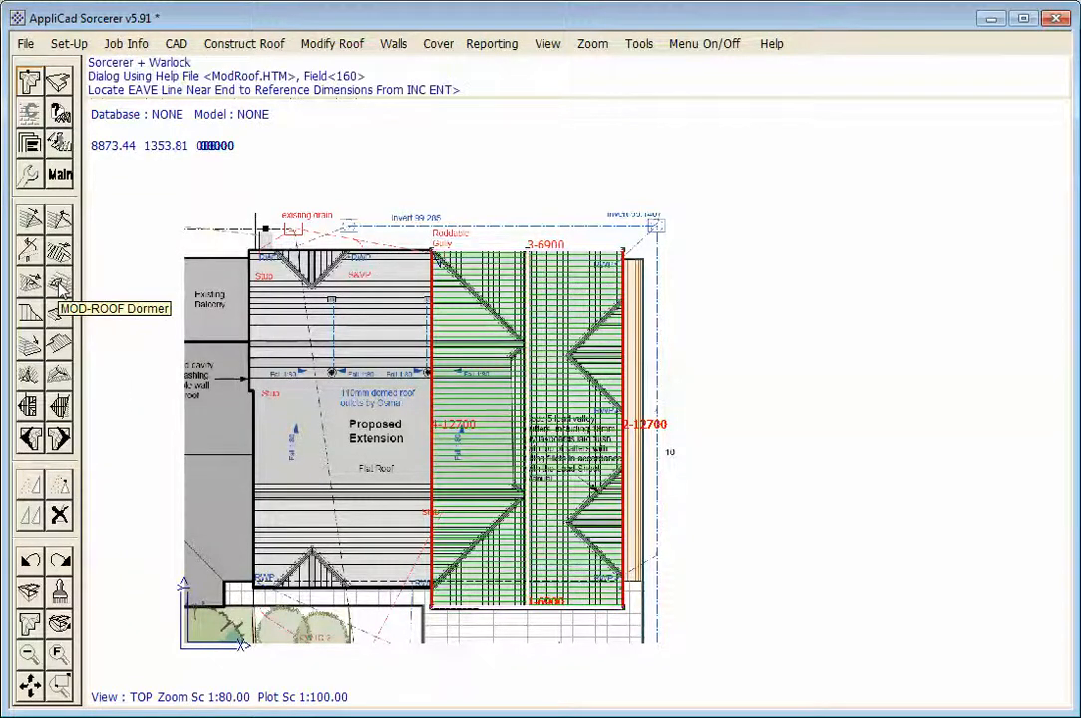
mouse_move(435, 311)
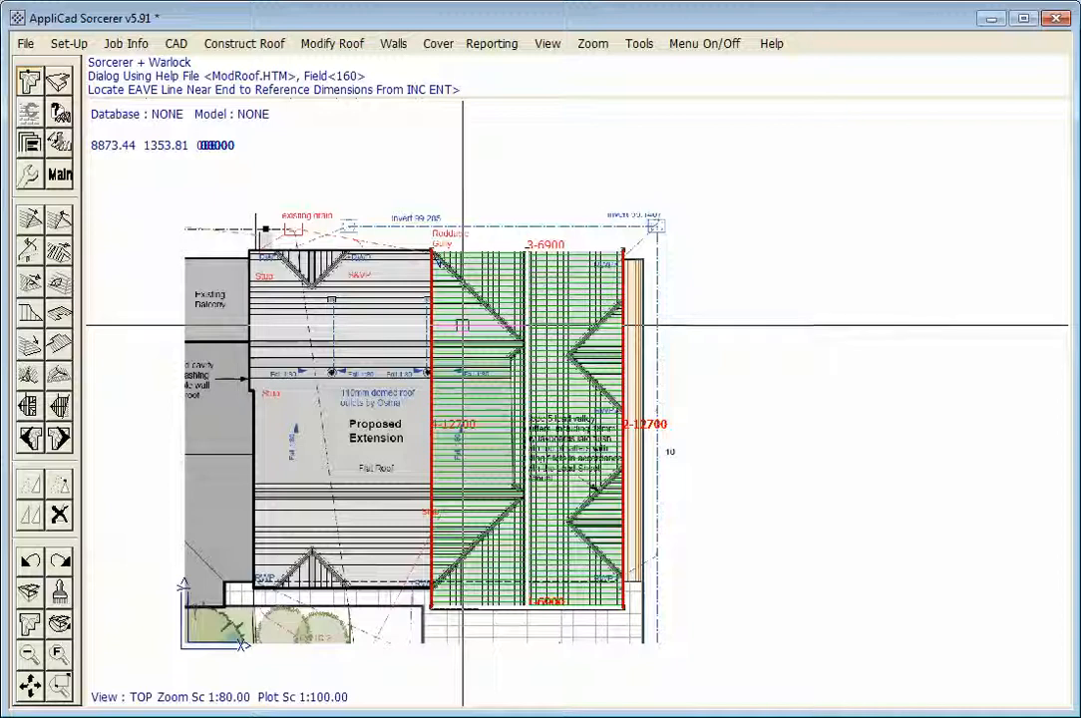
mouse_move(478, 336)
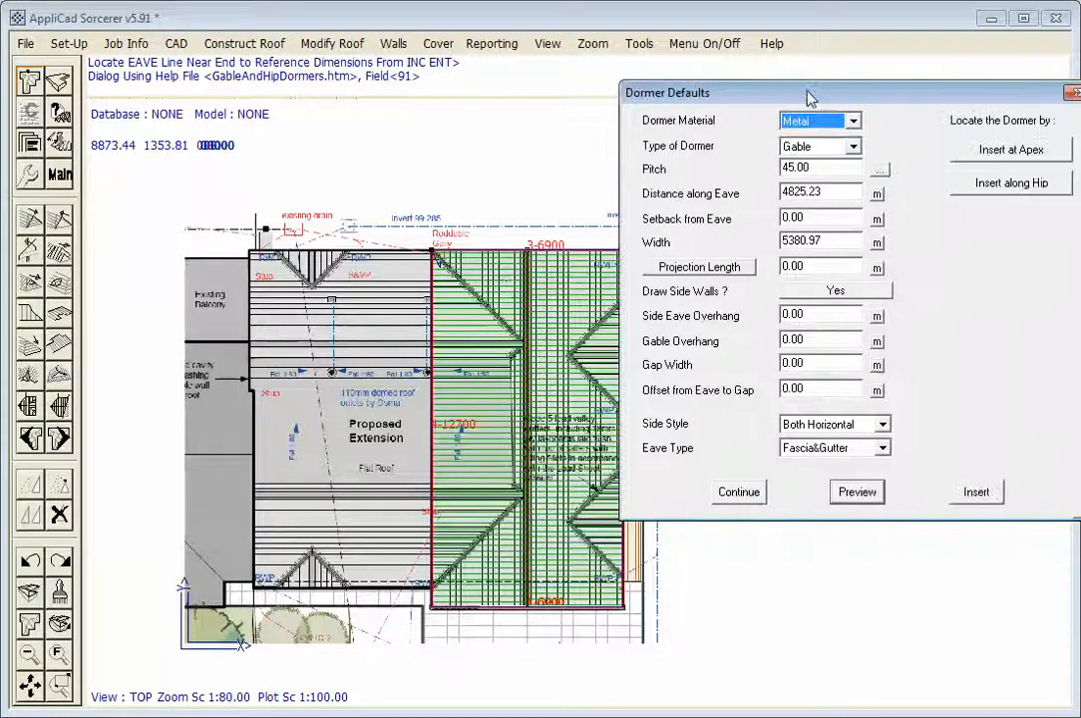
Move Dormer Defaults aside and select the Distance along Eave value to measure it off the plan
left_click_drag(810, 94, 726, 96)
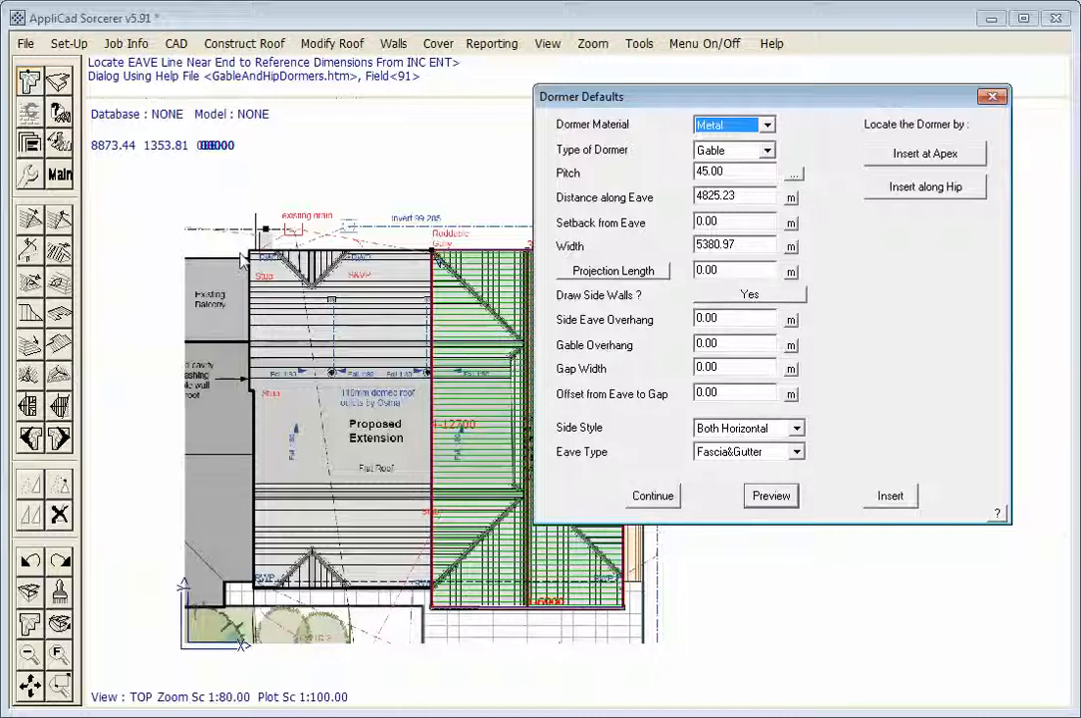
mouse_move(329, 423)
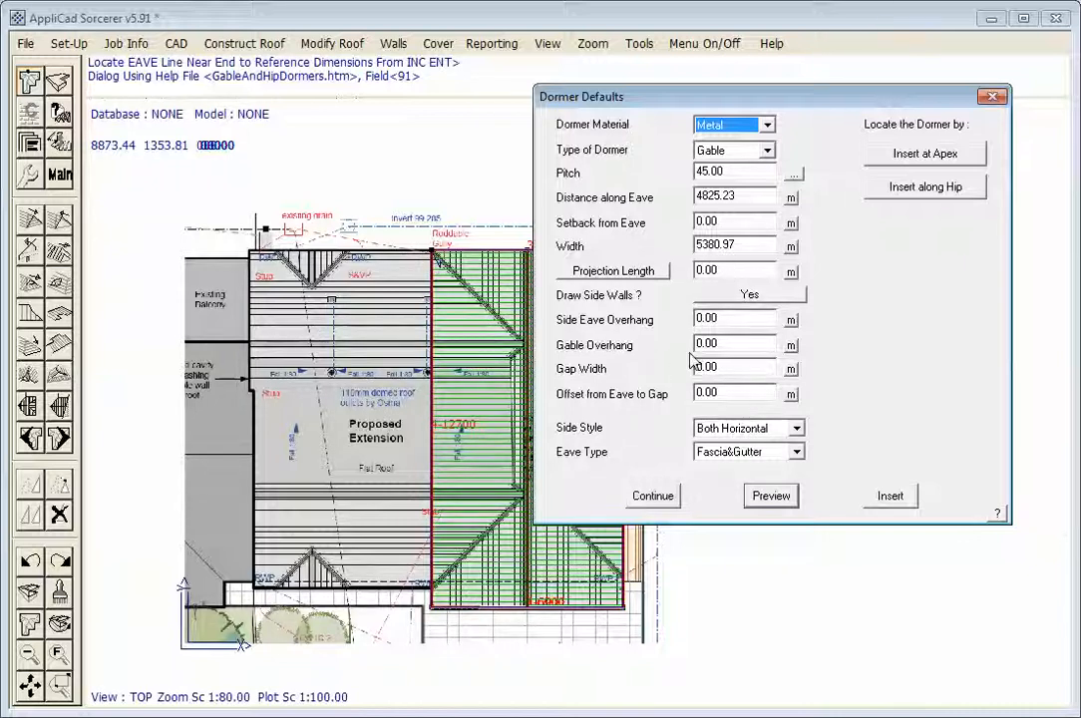
triple_click(735, 171)
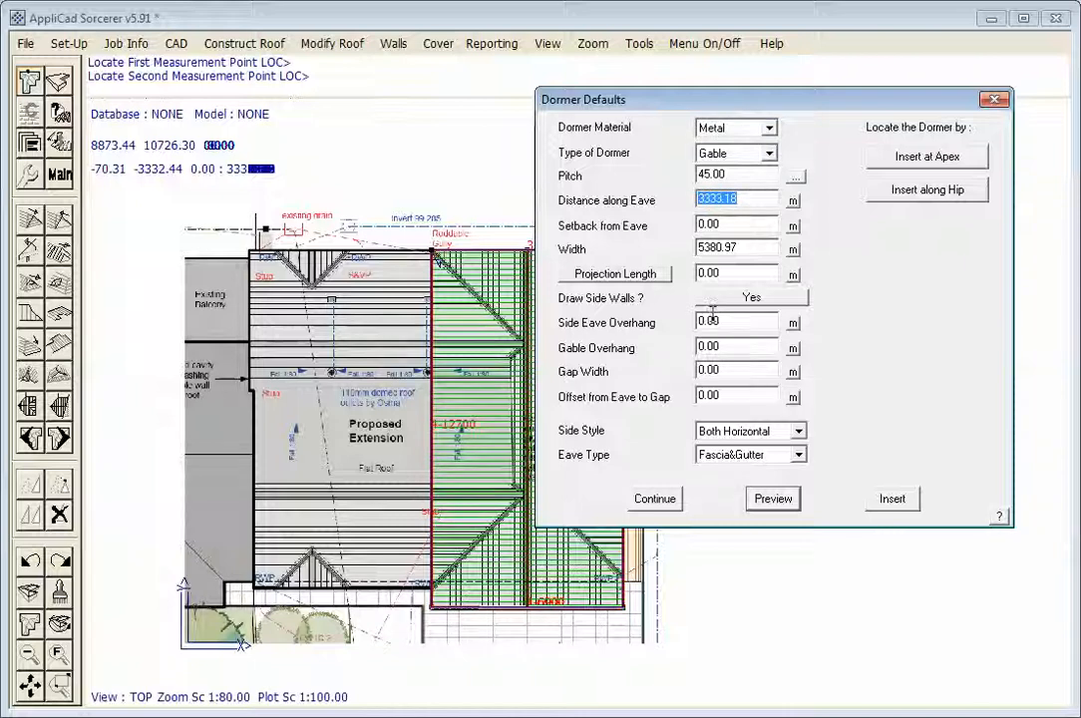
Enter distance 3400 and width 6800, and measure the gable overhang off the plan
type("3400")
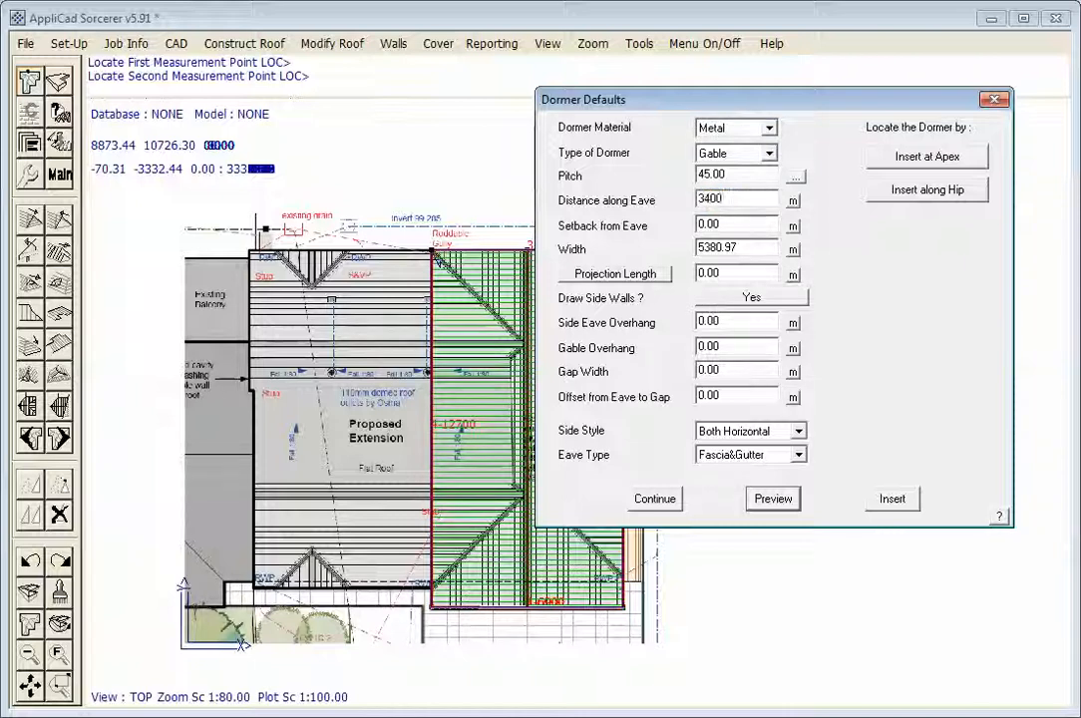
mouse_move(448, 303)
type("6")
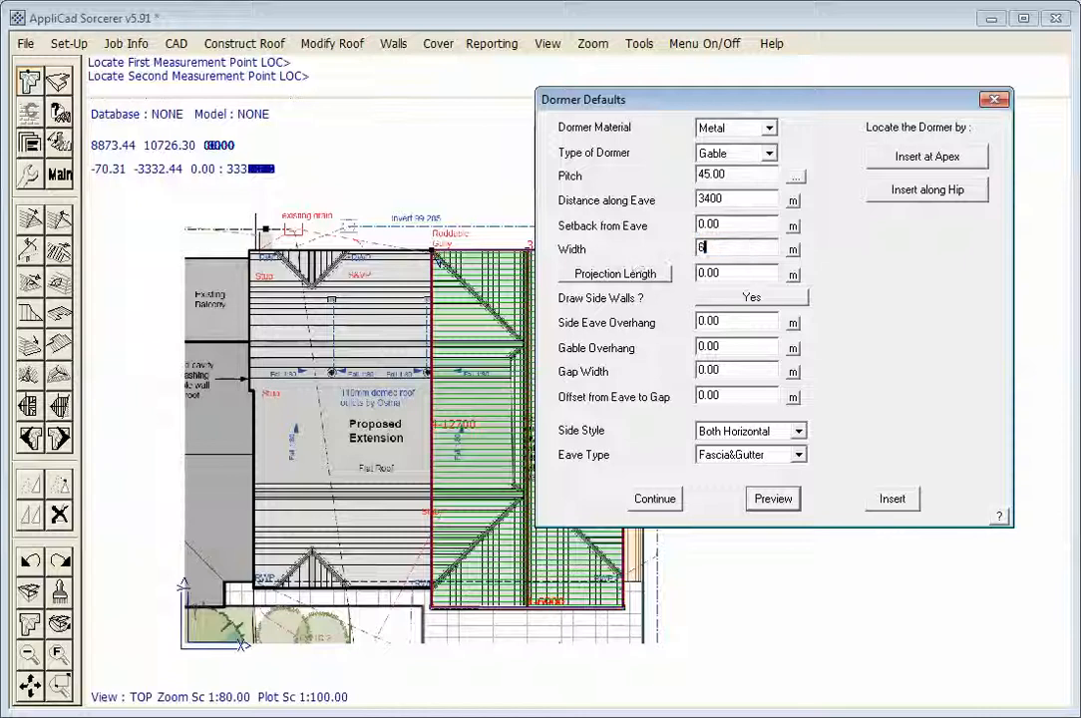
type("800")
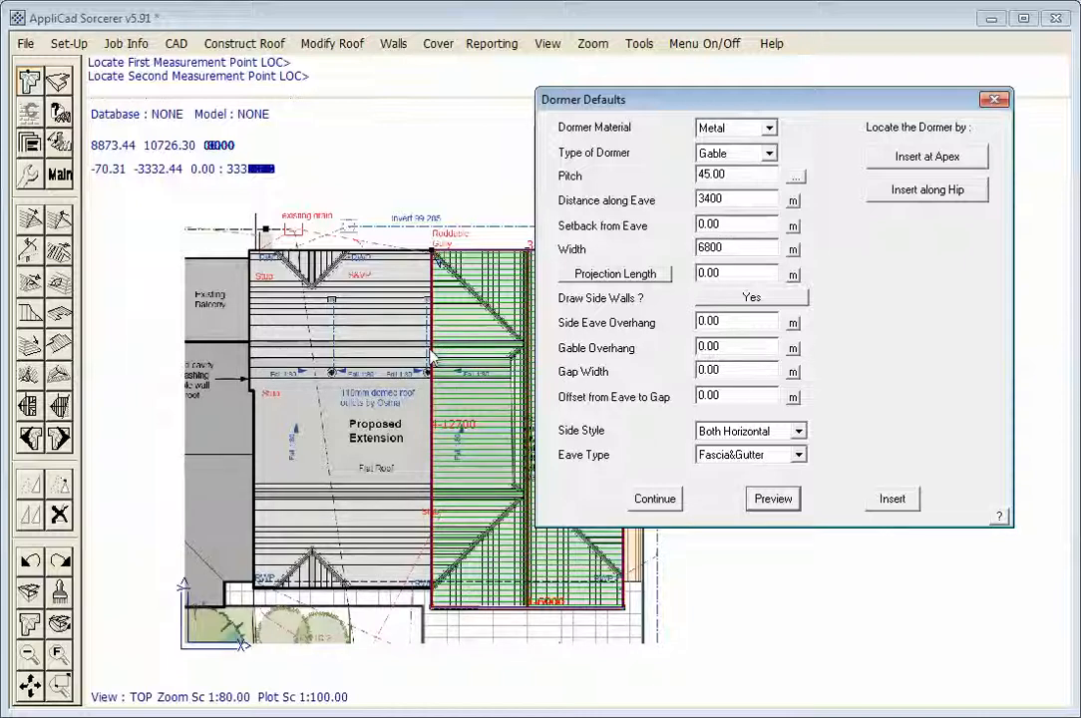
left_click(890, 499)
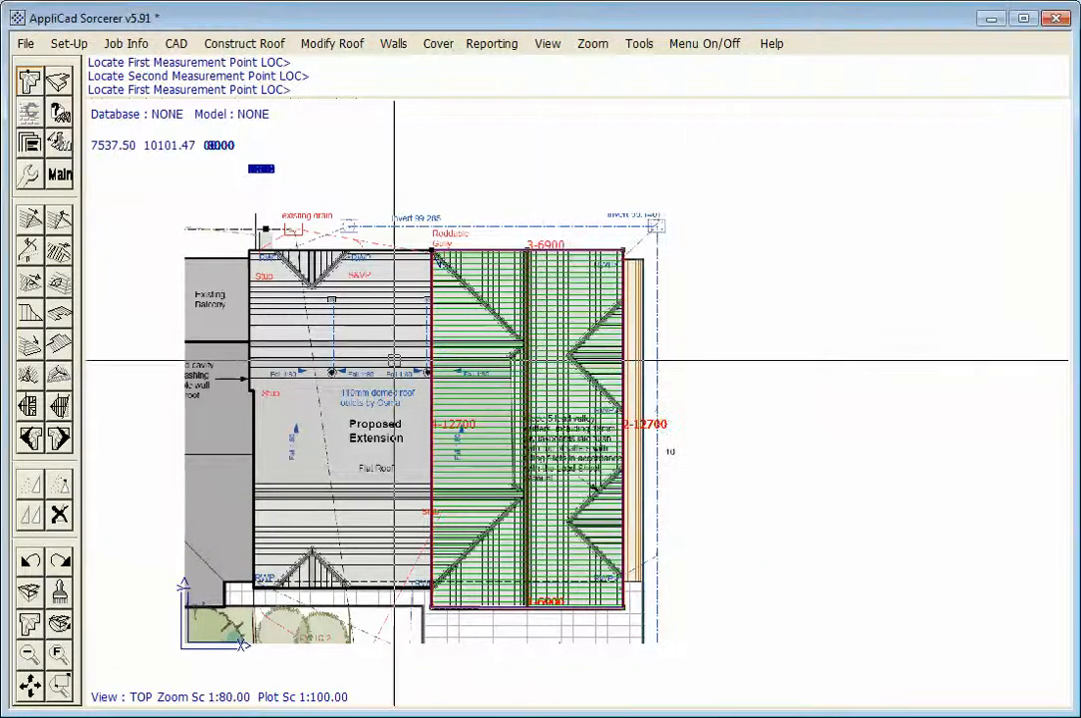
left_click(258, 347)
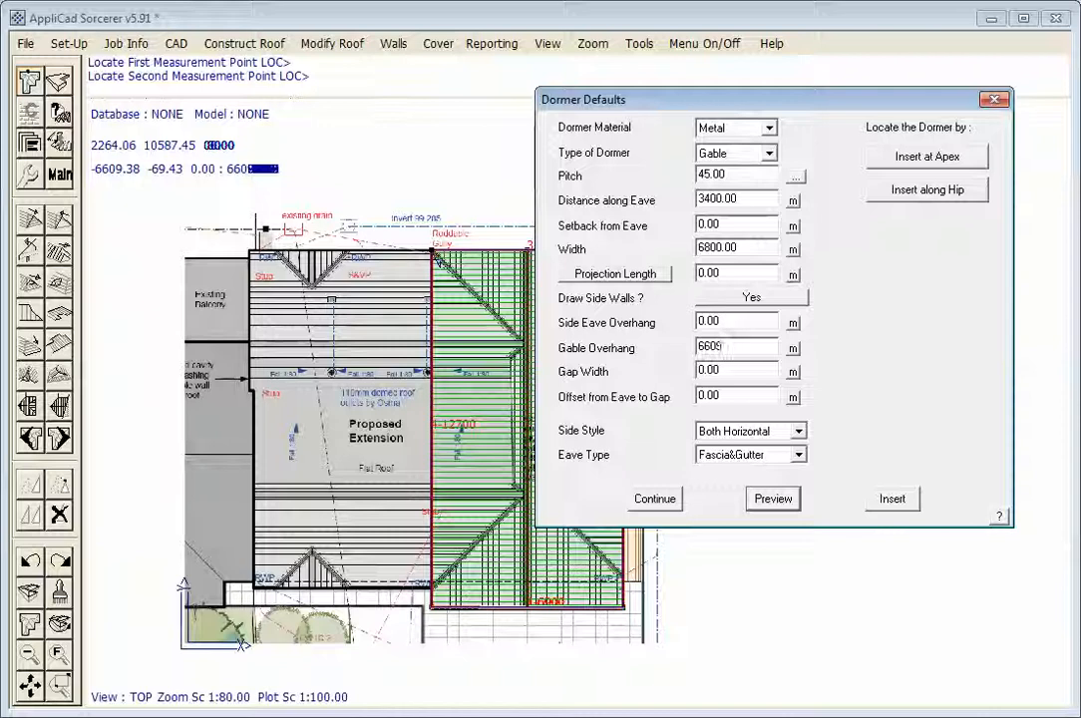
Preview the metal gable dormer with 6600 gable overhang on the roof
left_click(772, 499)
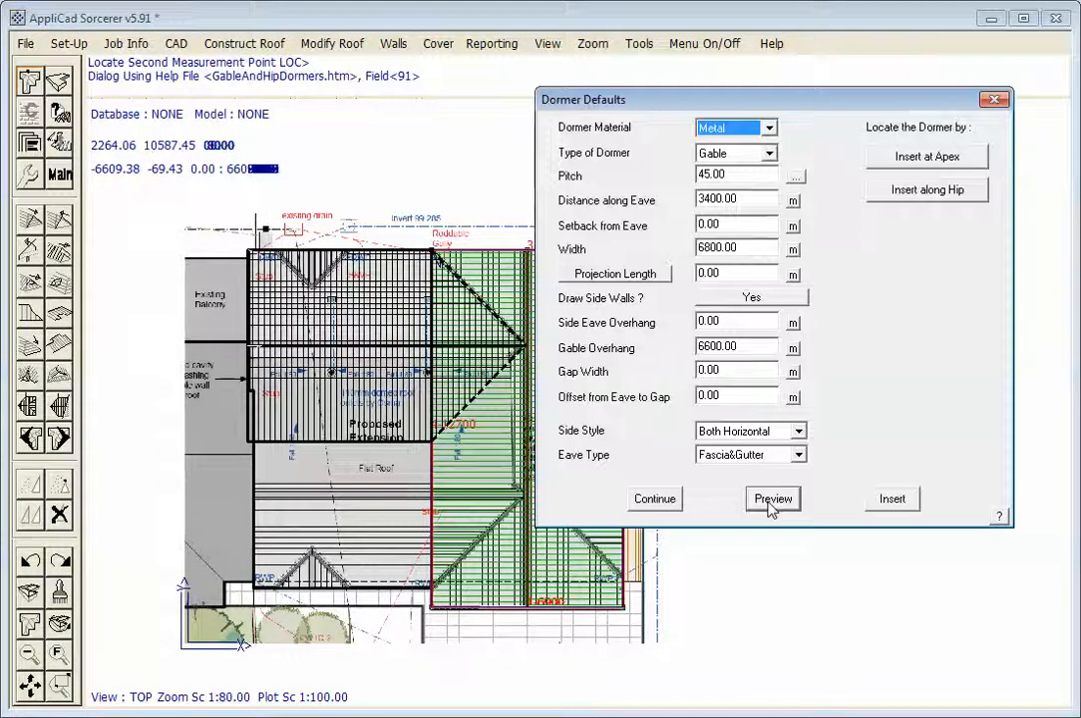
left_click(772, 499)
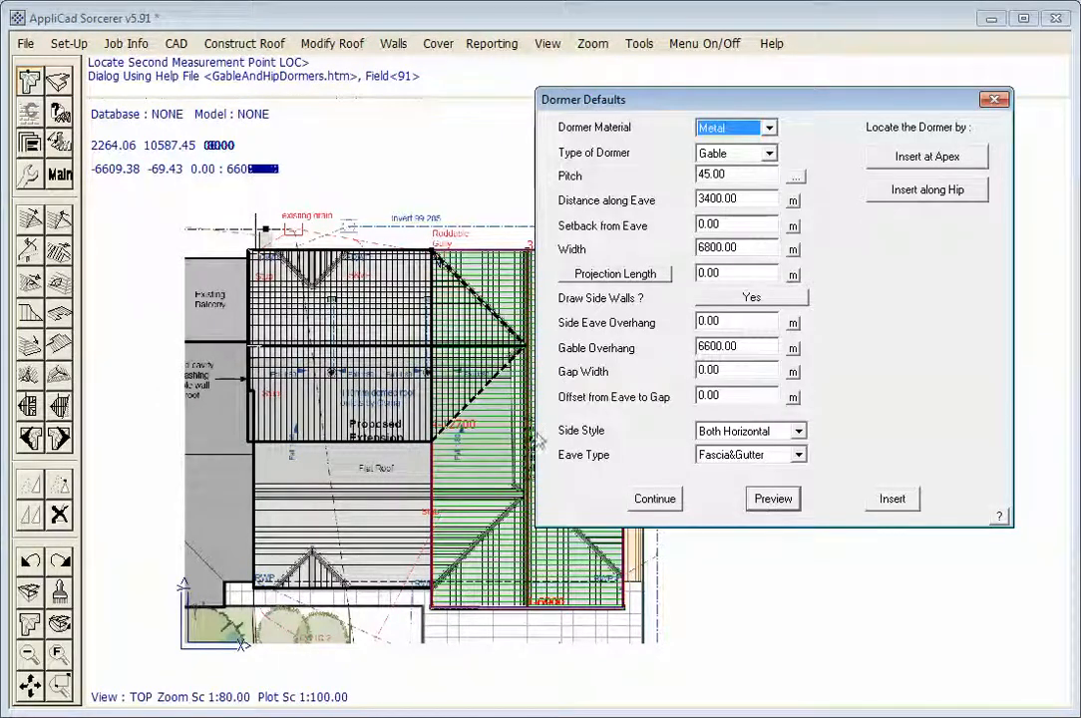
mouse_move(495, 435)
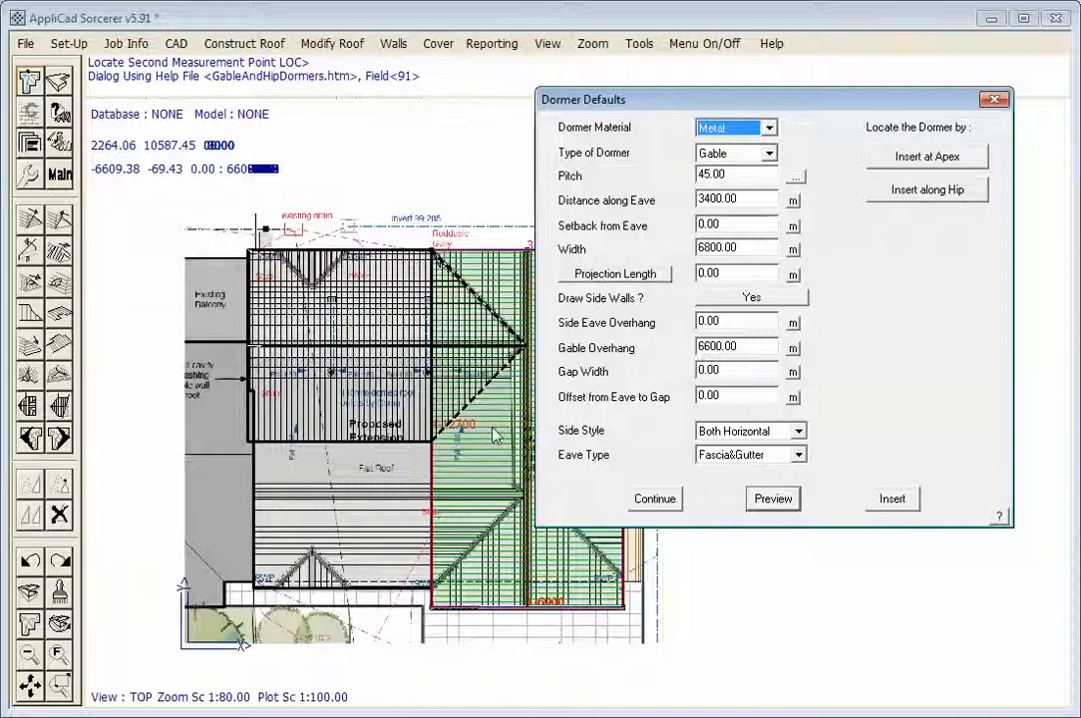
left_click(889, 499)
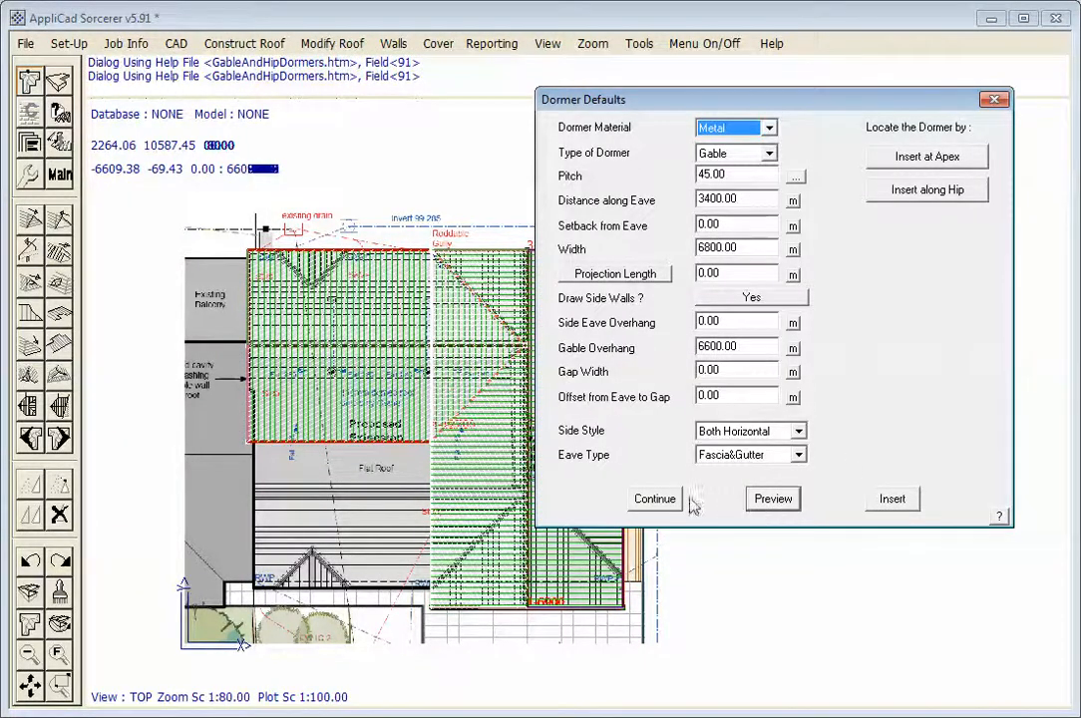
Continue and measure the next dormer position from the plan, giving 4000 along the eave and 6400 overhang
left_click(654, 499)
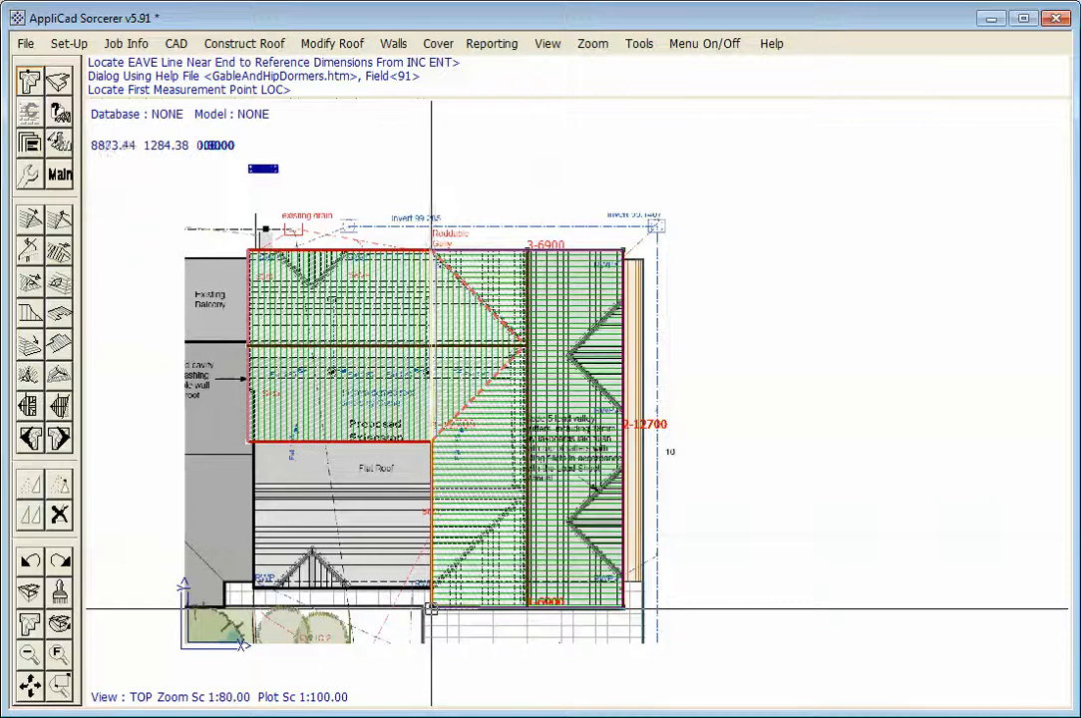
left_click(431, 611)
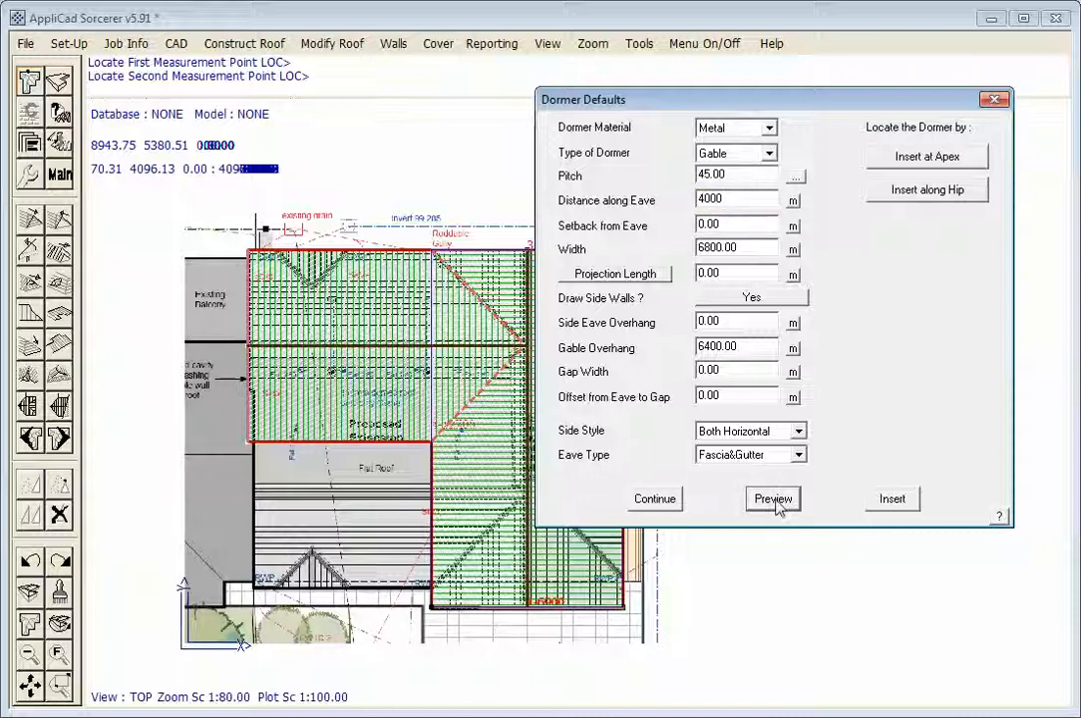
Change the distance along the eave to 4100 and preview the dormer outline
left_click(772, 499)
type("41")
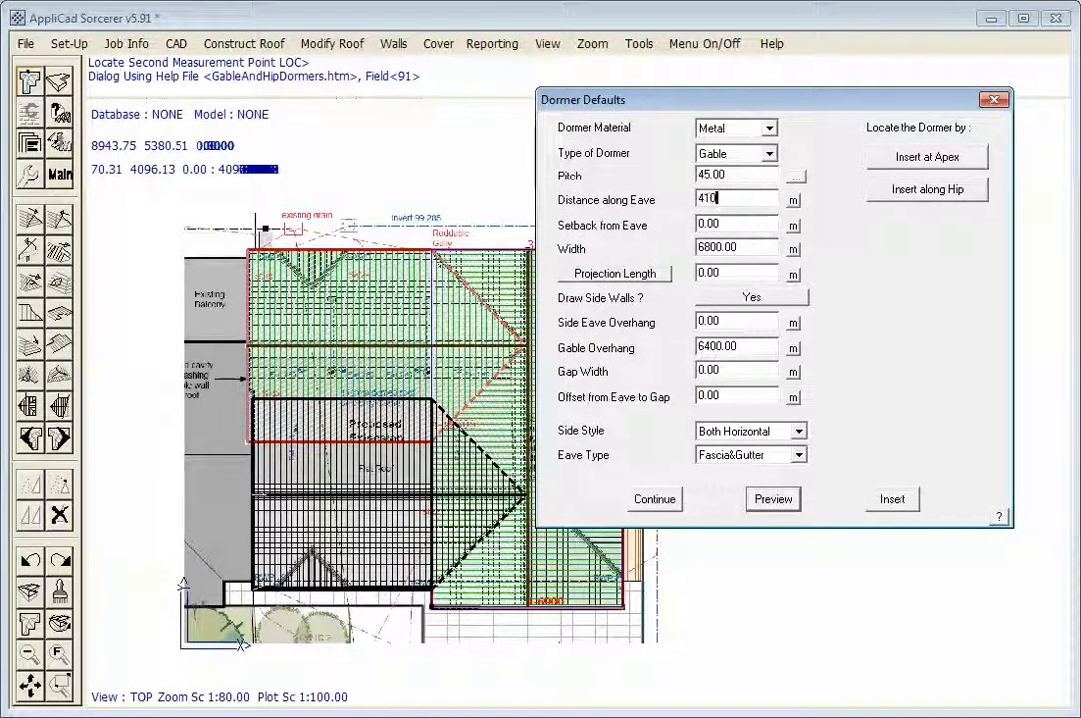
type("0")
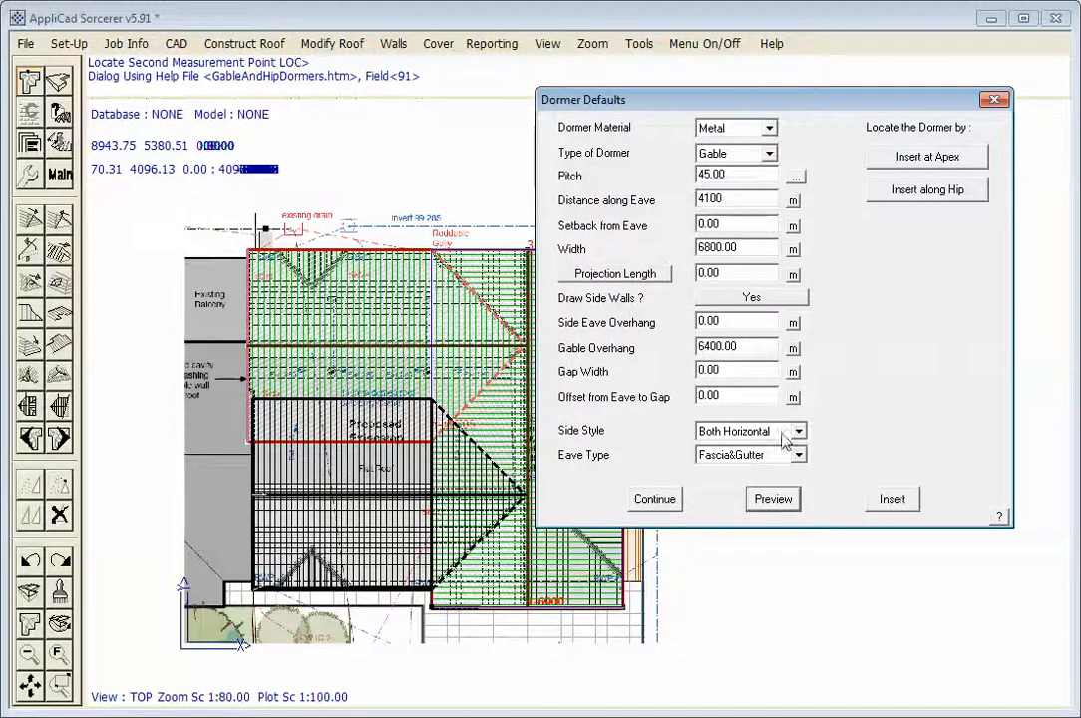
left_click(772, 499)
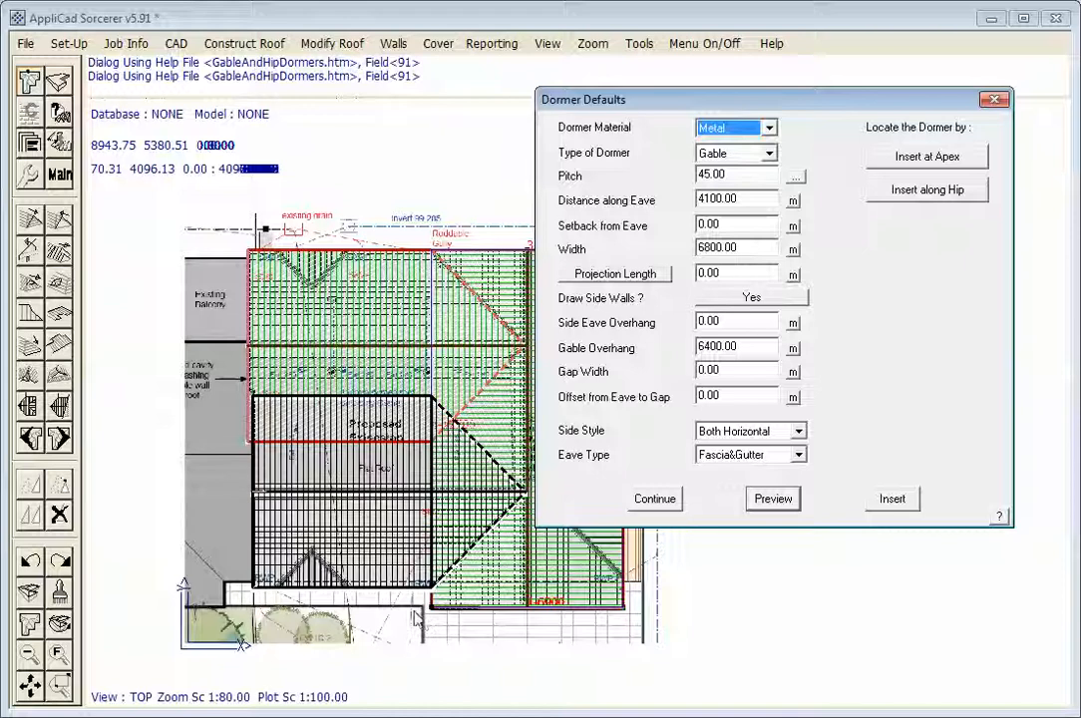
mouse_move(623, 502)
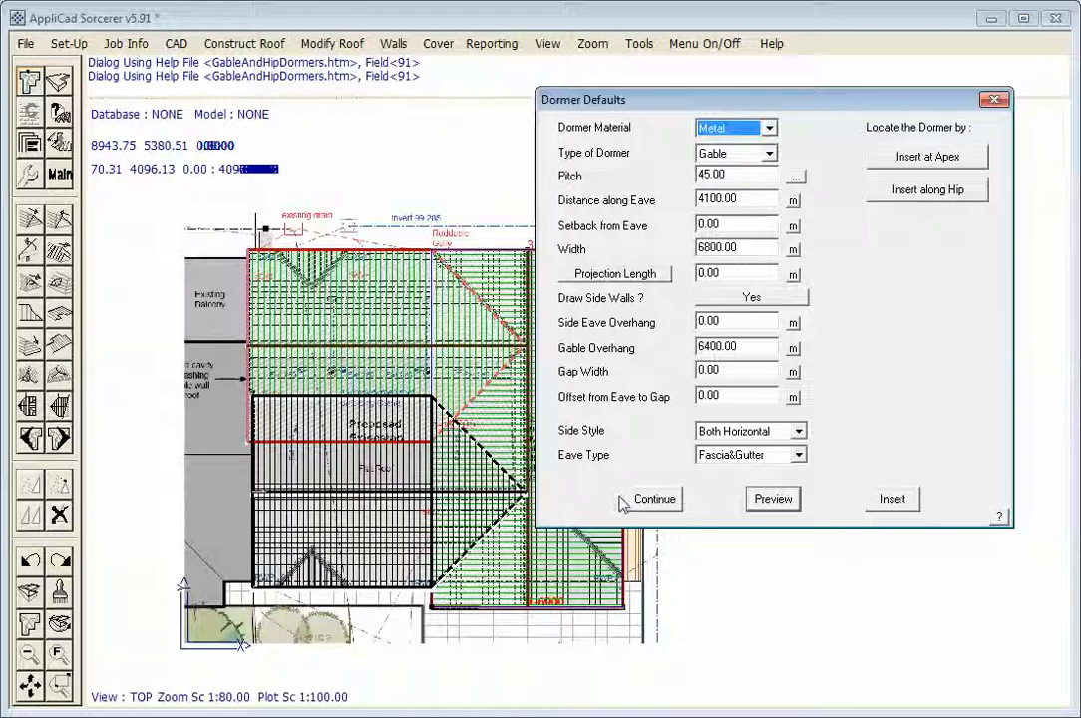
mouse_move(245, 417)
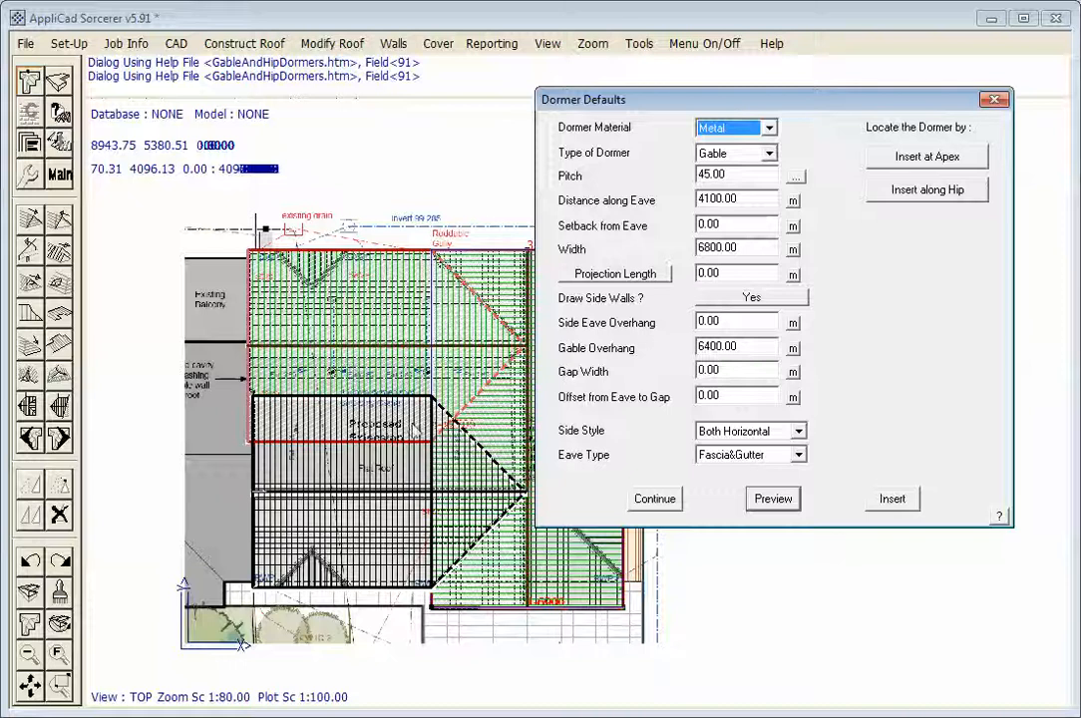
mouse_move(377, 451)
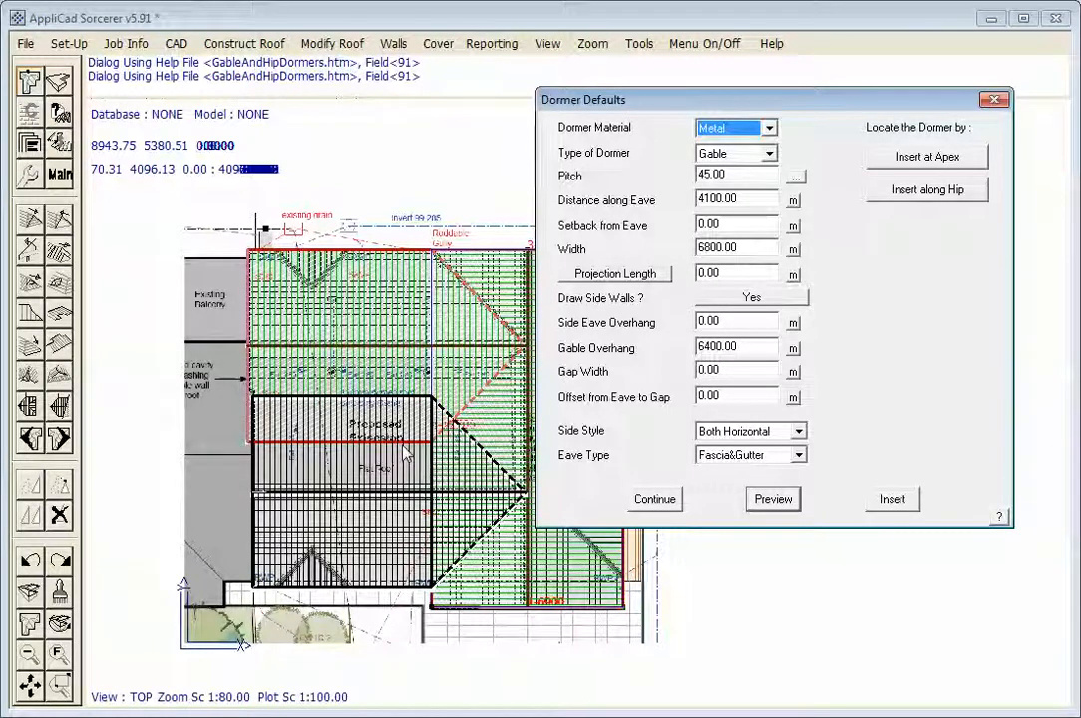
Place and insert the gable dormers on the roof plan
left_click(891, 499)
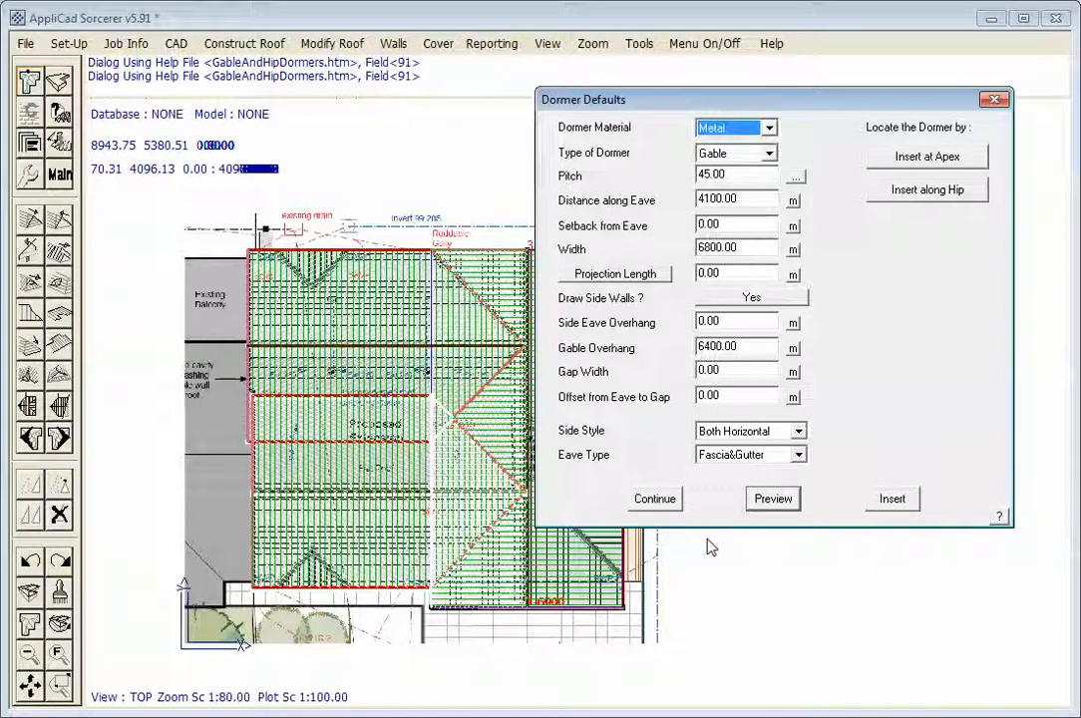
mouse_move(888, 379)
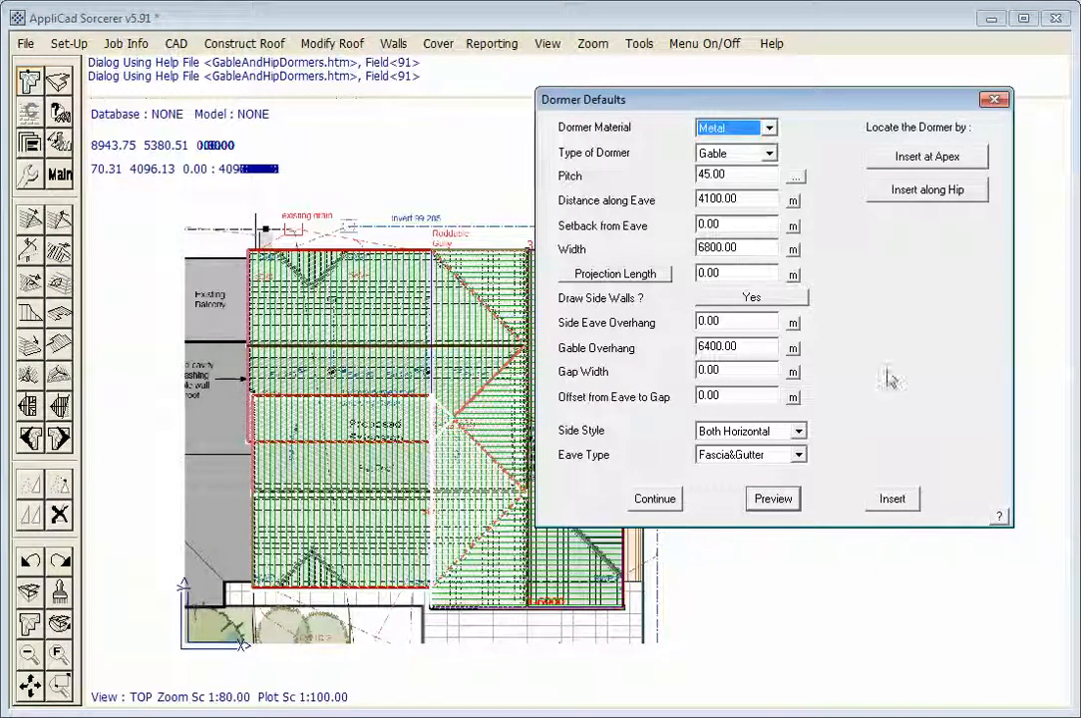
mouse_move(912, 583)
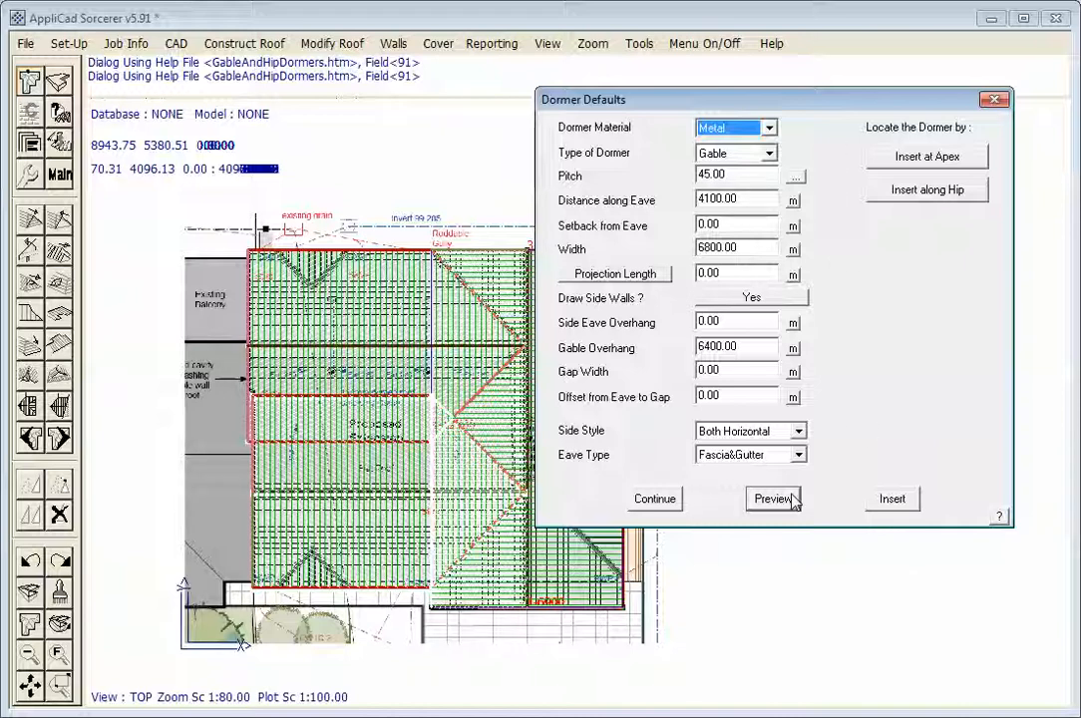
mouse_move(794, 534)
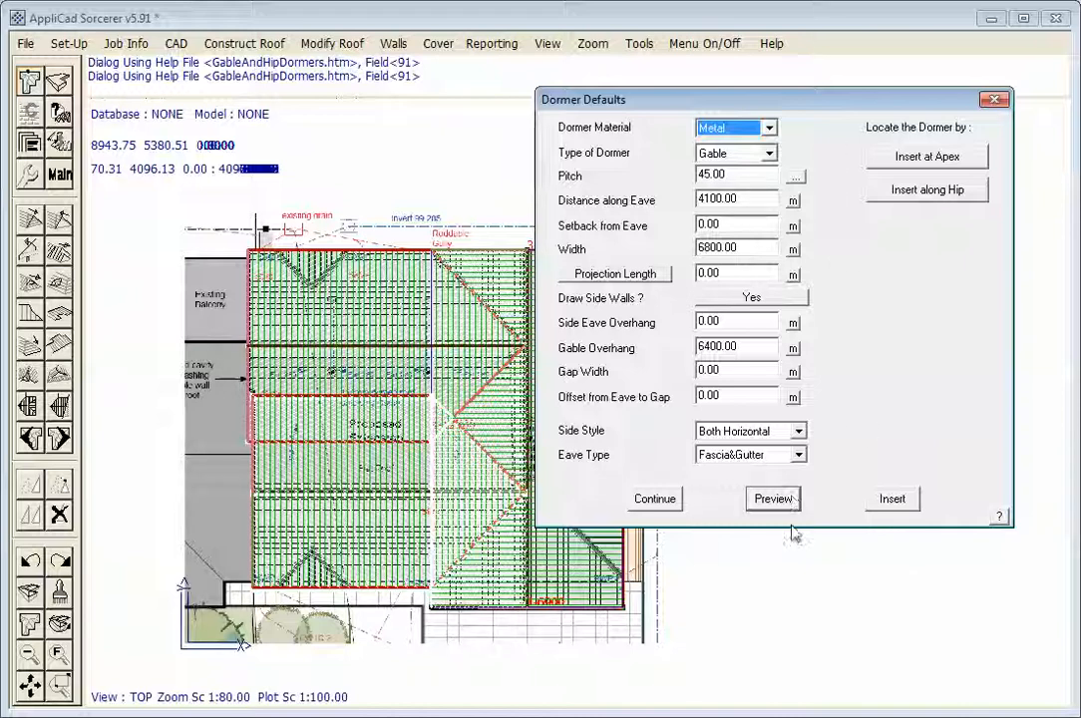
mouse_move(359, 383)
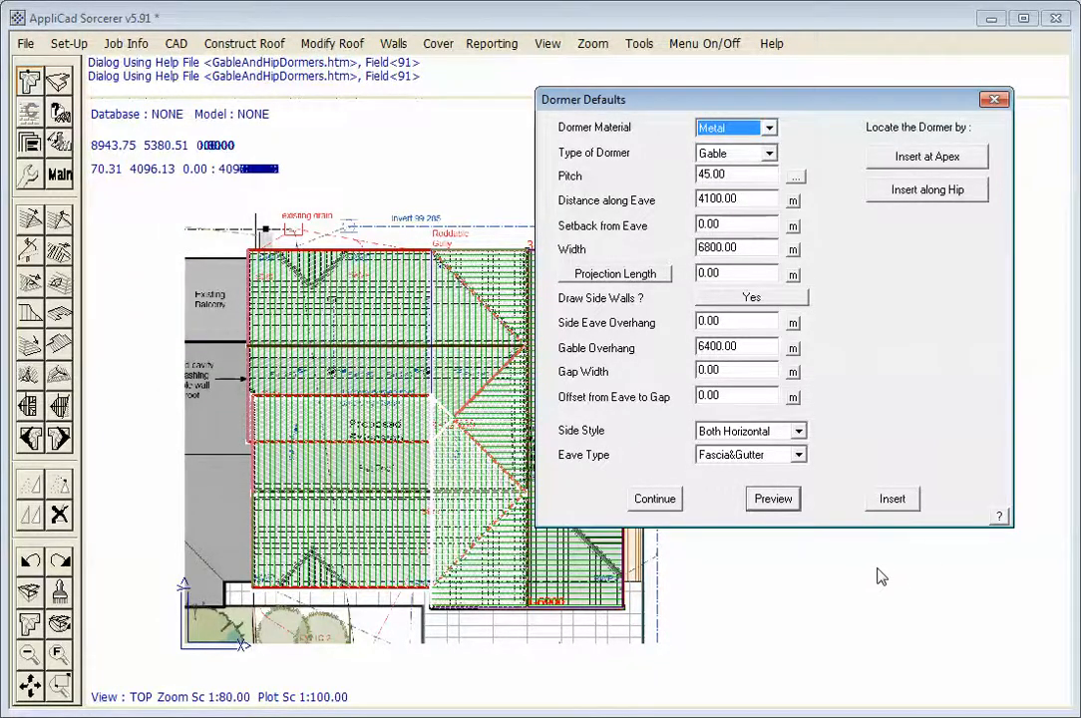
left_click(889, 498)
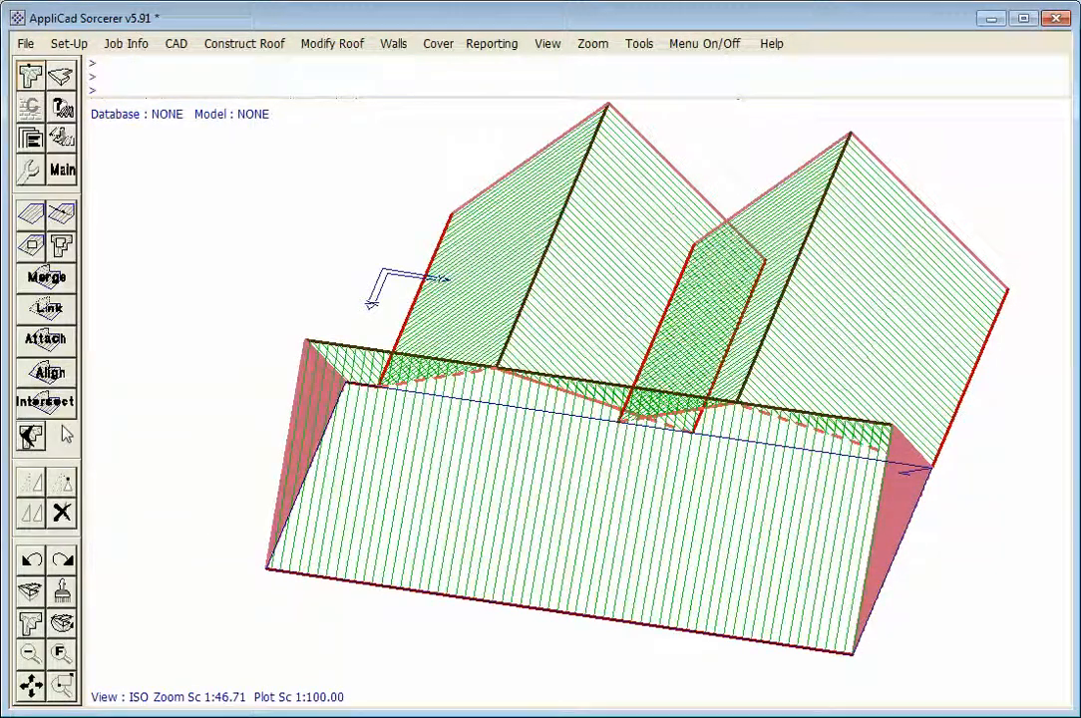
Intersect all roof planes so the dormers trim against the main roof, then return to top view
left_click(30, 435)
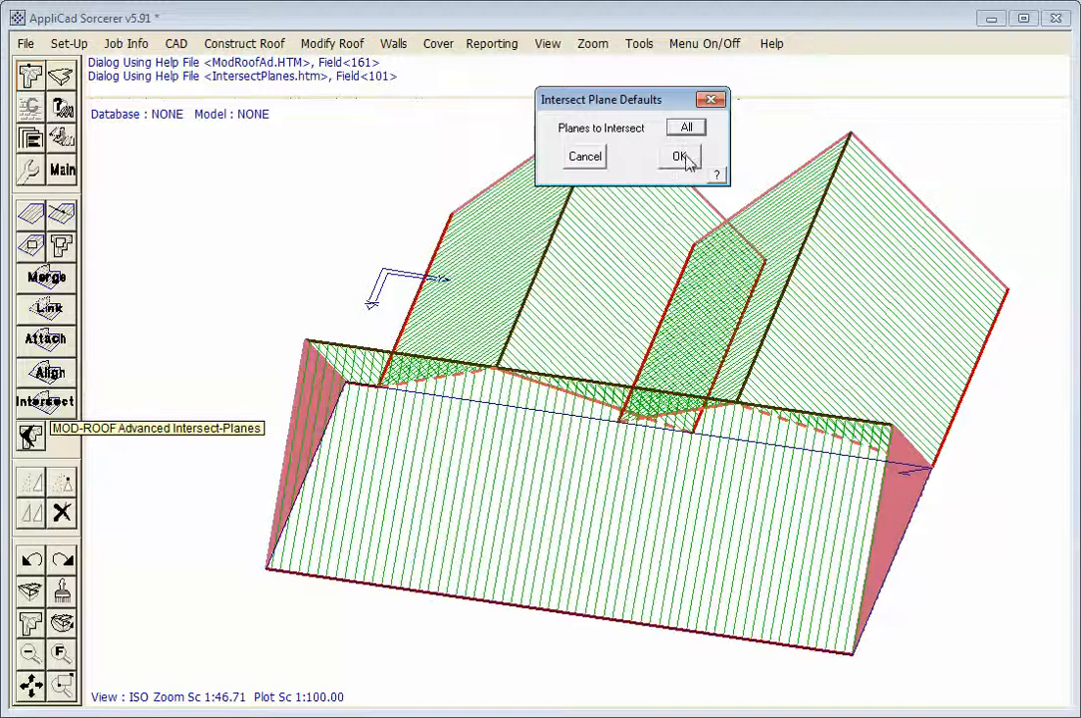
left_click(678, 156)
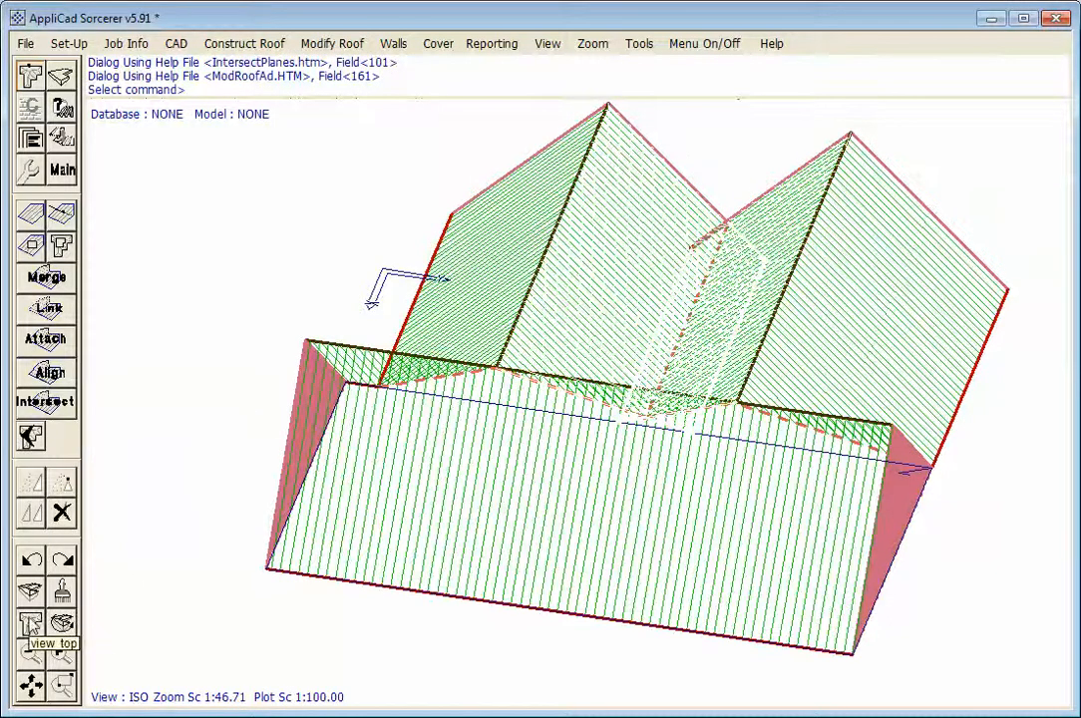
left_click(28, 622)
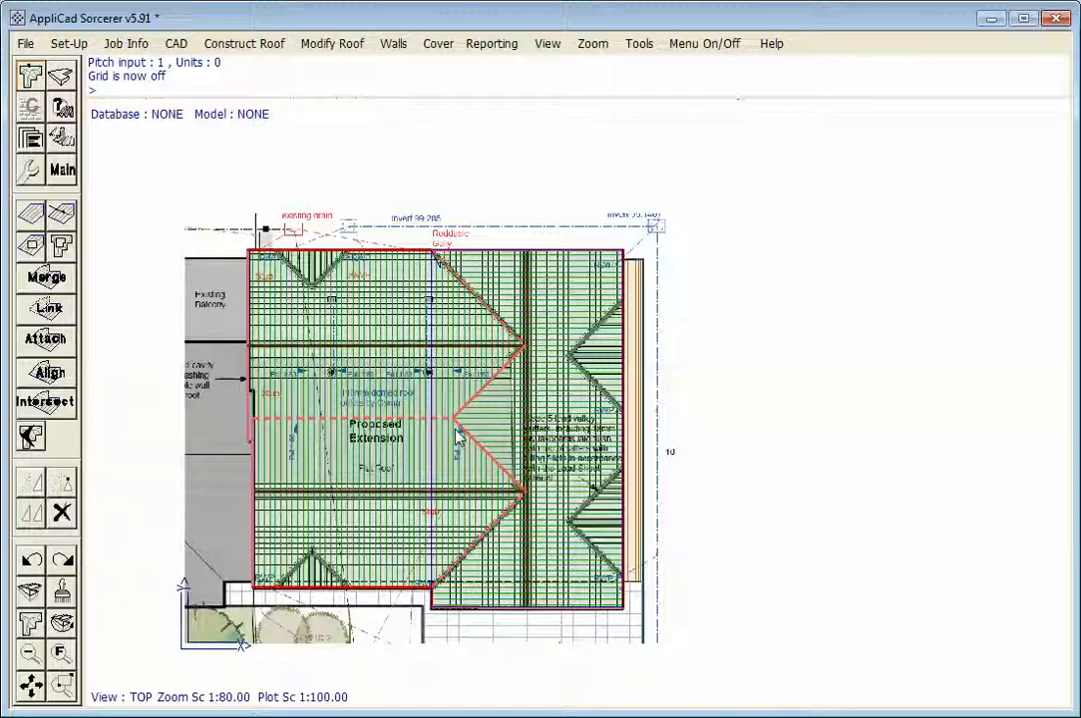
mouse_move(155, 375)
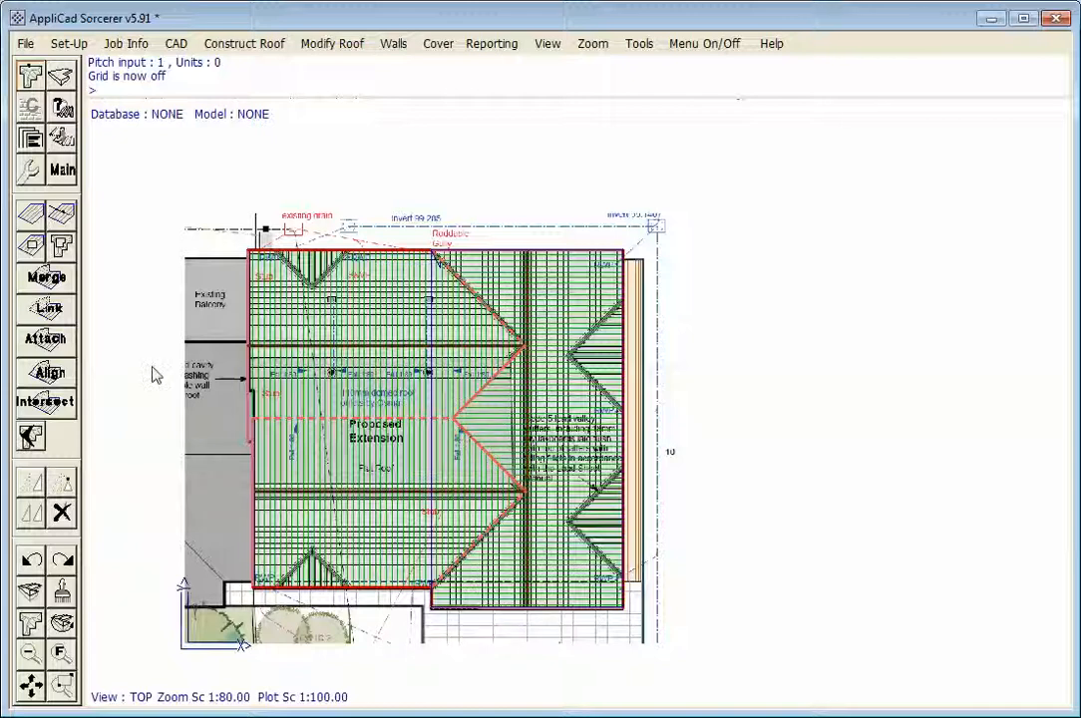
mouse_move(32, 439)
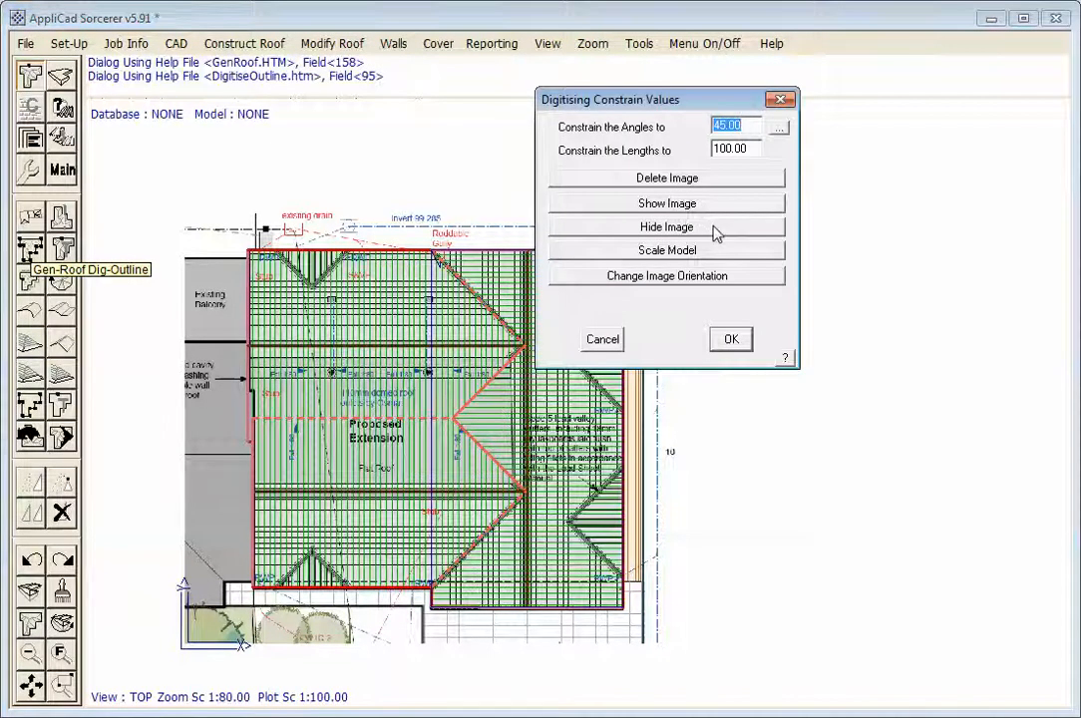
left_click(667, 227)
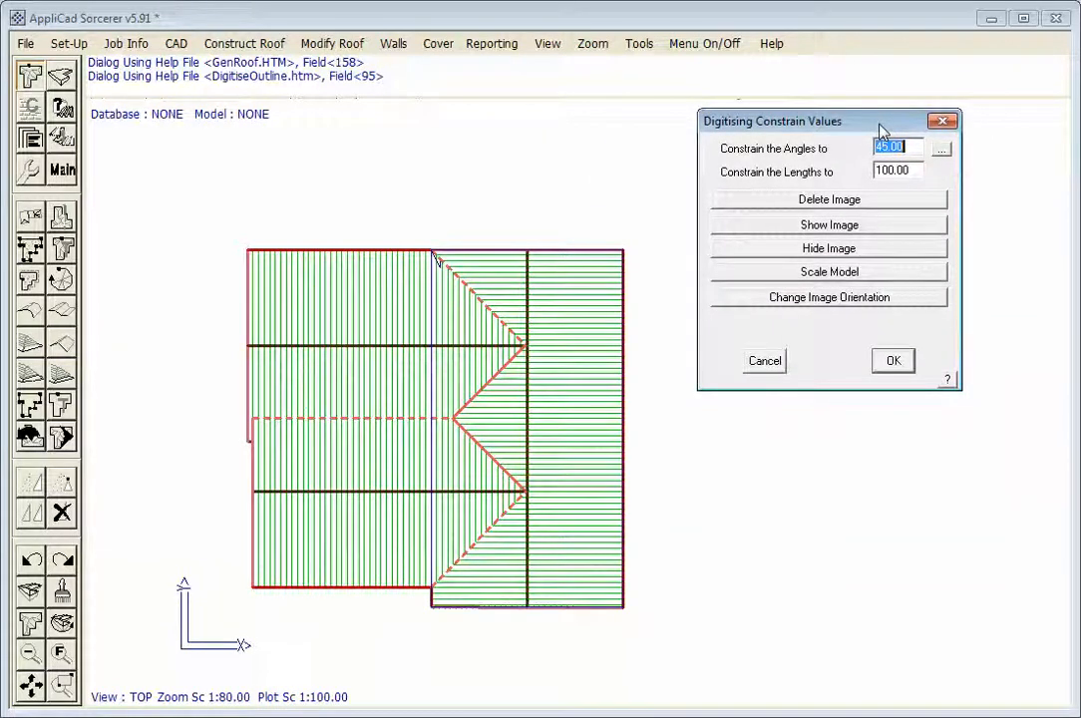
left_click(830, 223)
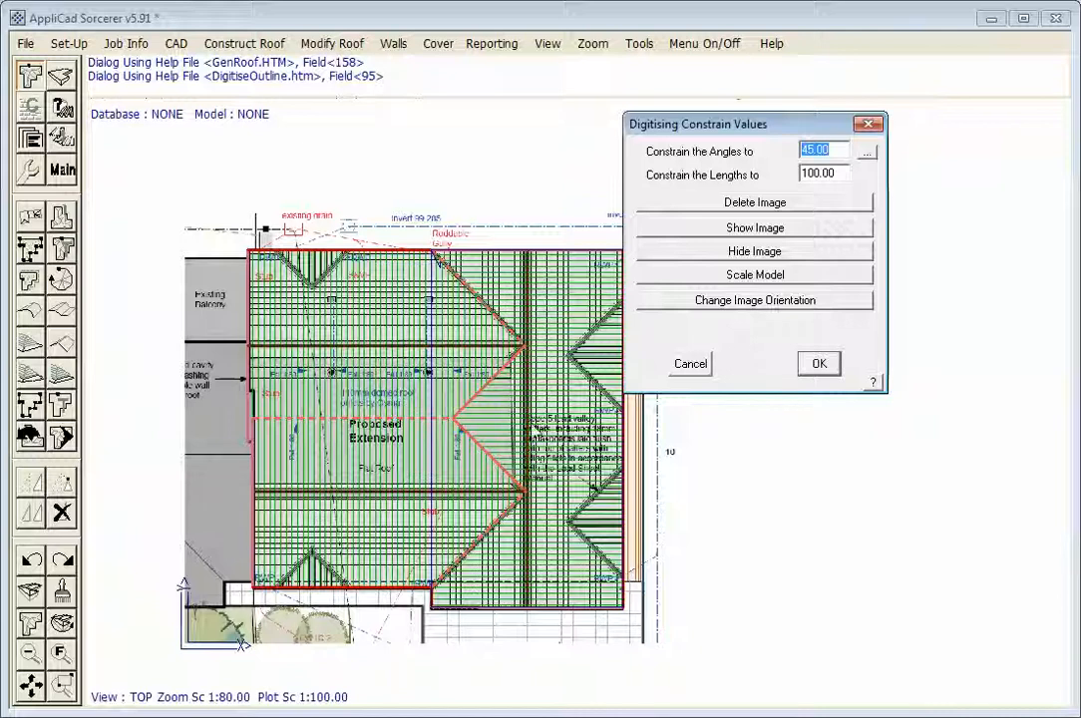
left_click(818, 363)
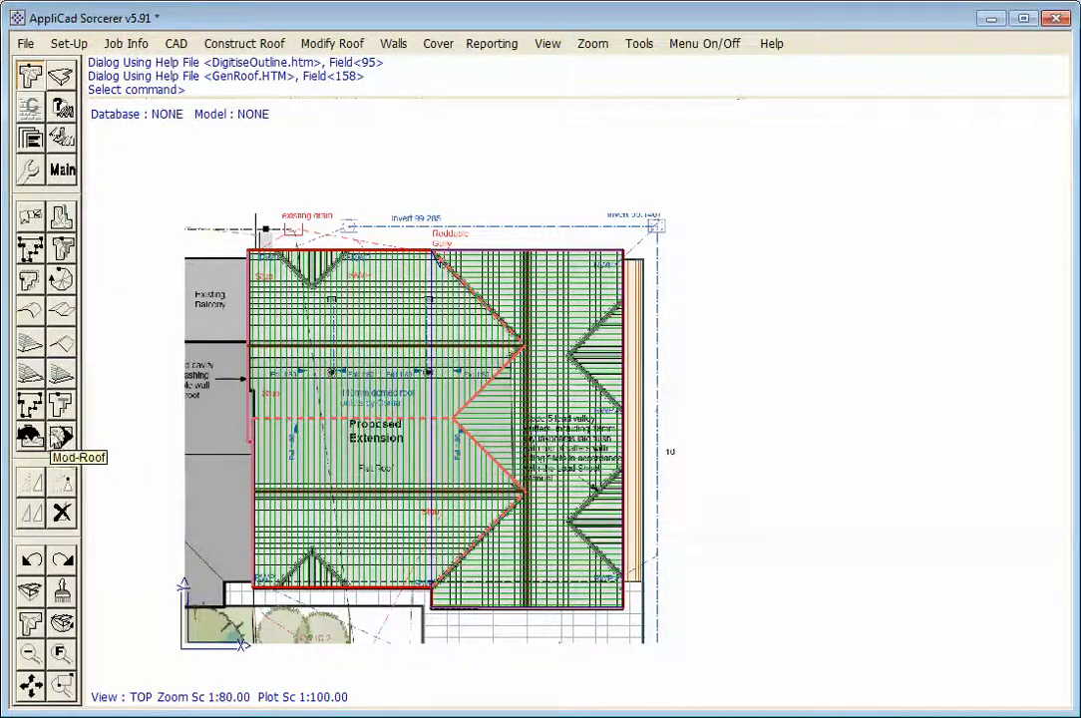
In Dormer Defaults set Distance along Eave 4300 and Width 2700
left_click(28, 435)
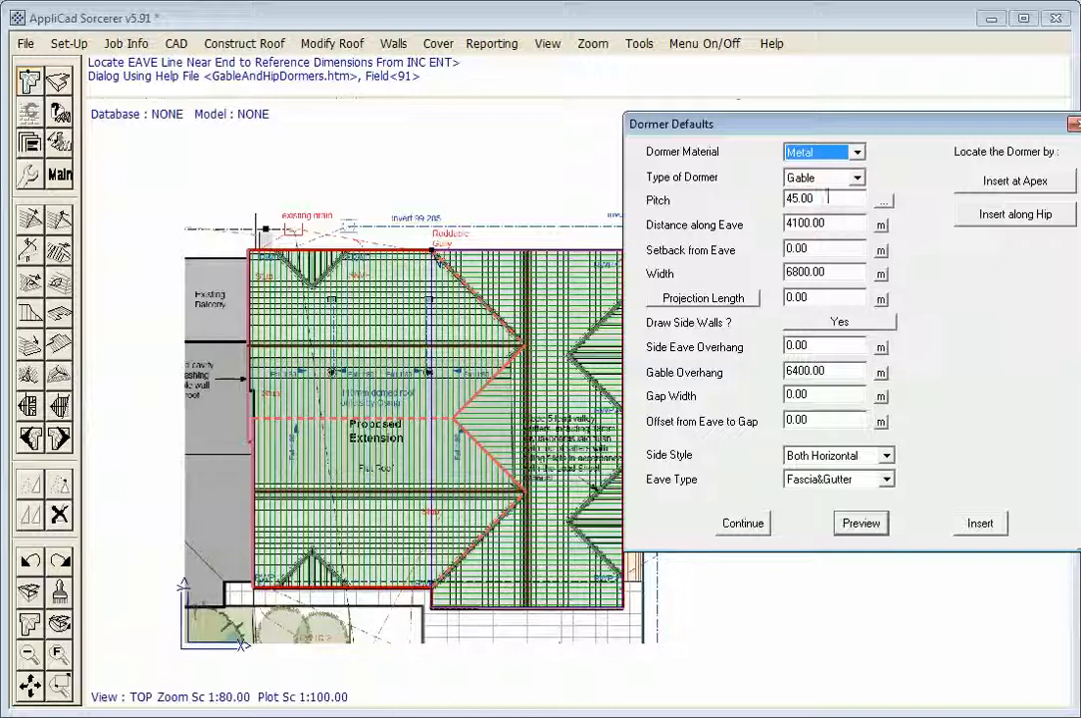
triple_click(822, 199)
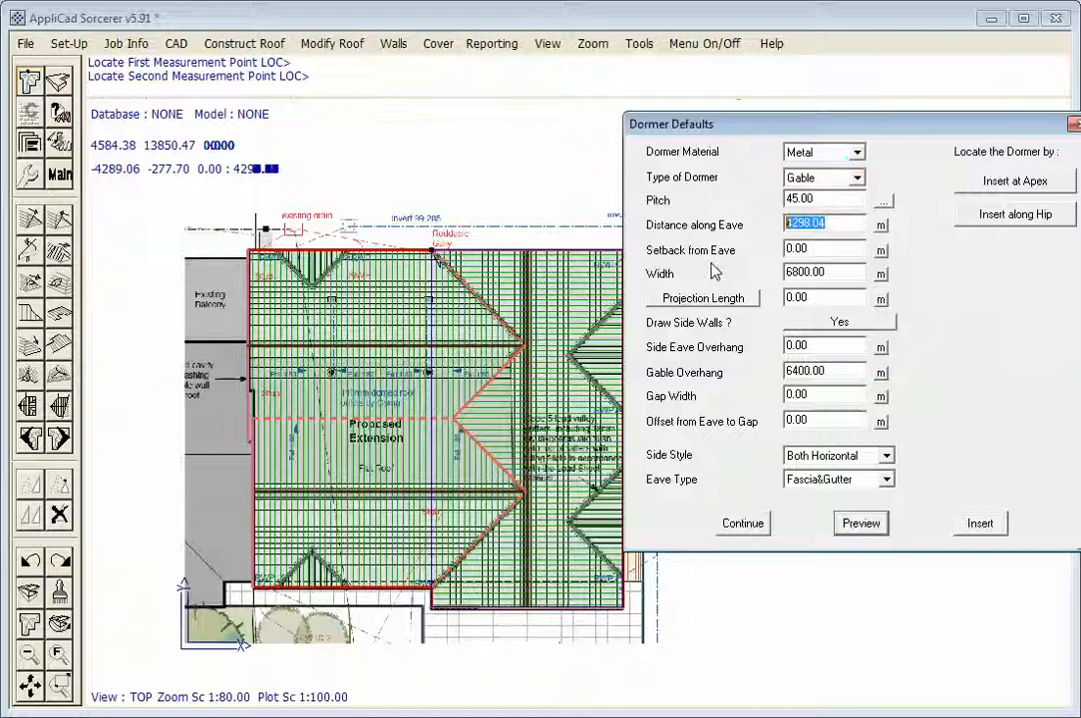
type("43000.00")
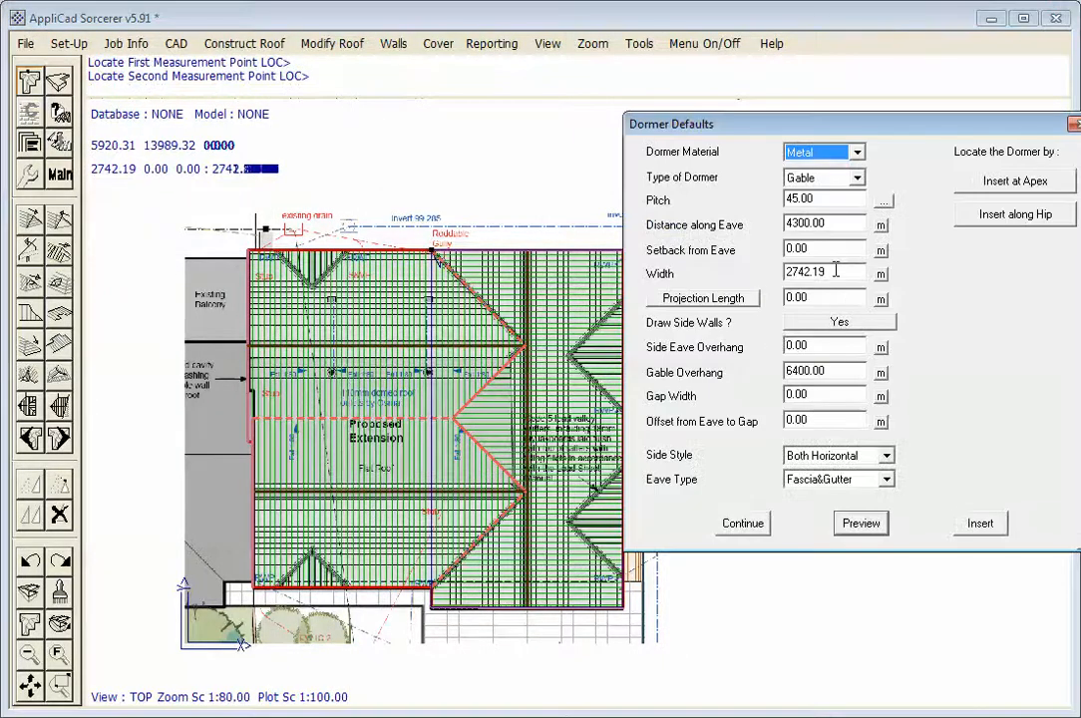
triple_click(818, 271)
type("2700")
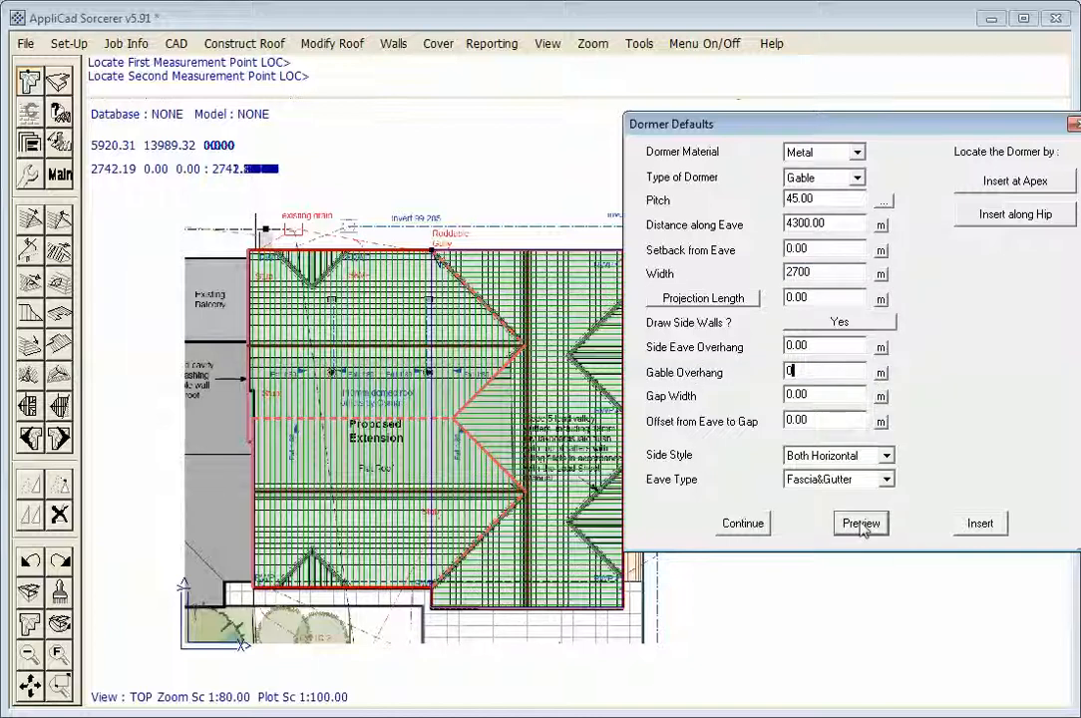
Preview the 4300/2700 gable dormer on the eave and insert it with these settings
left_click(860, 522)
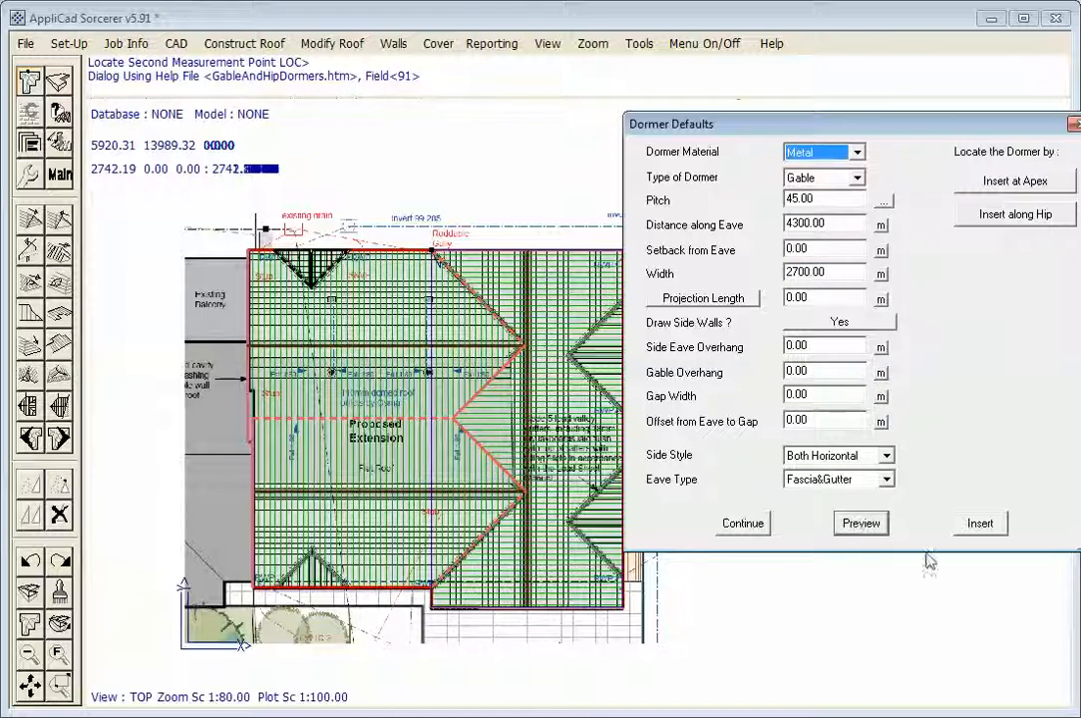
left_click(742, 522)
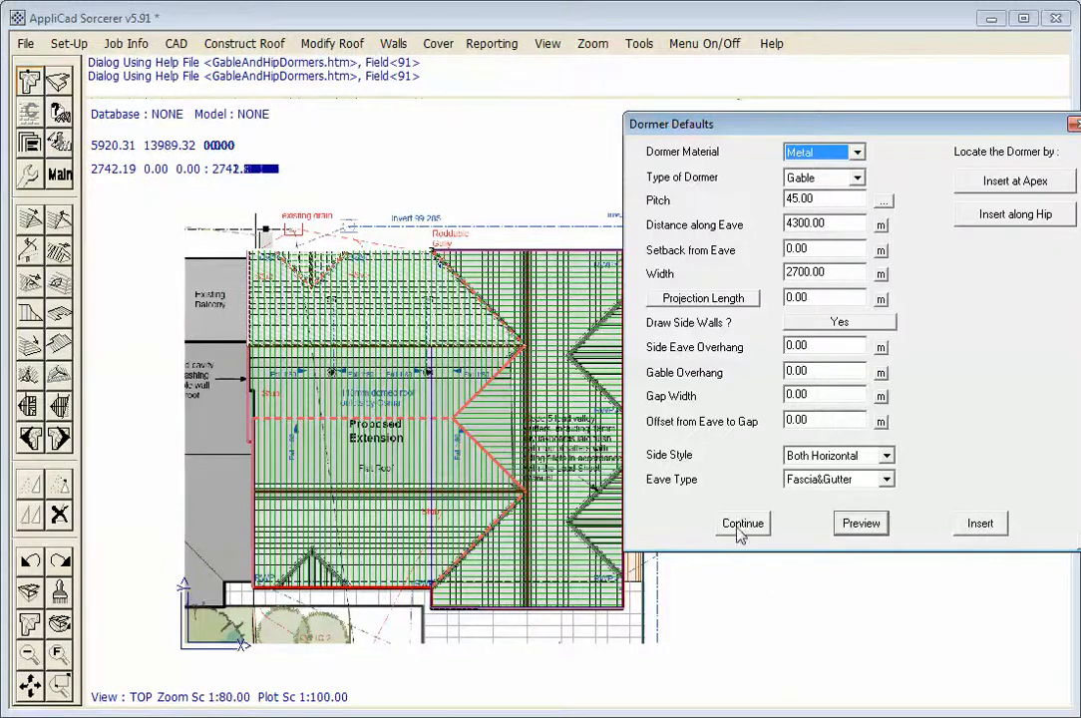
left_click(742, 523)
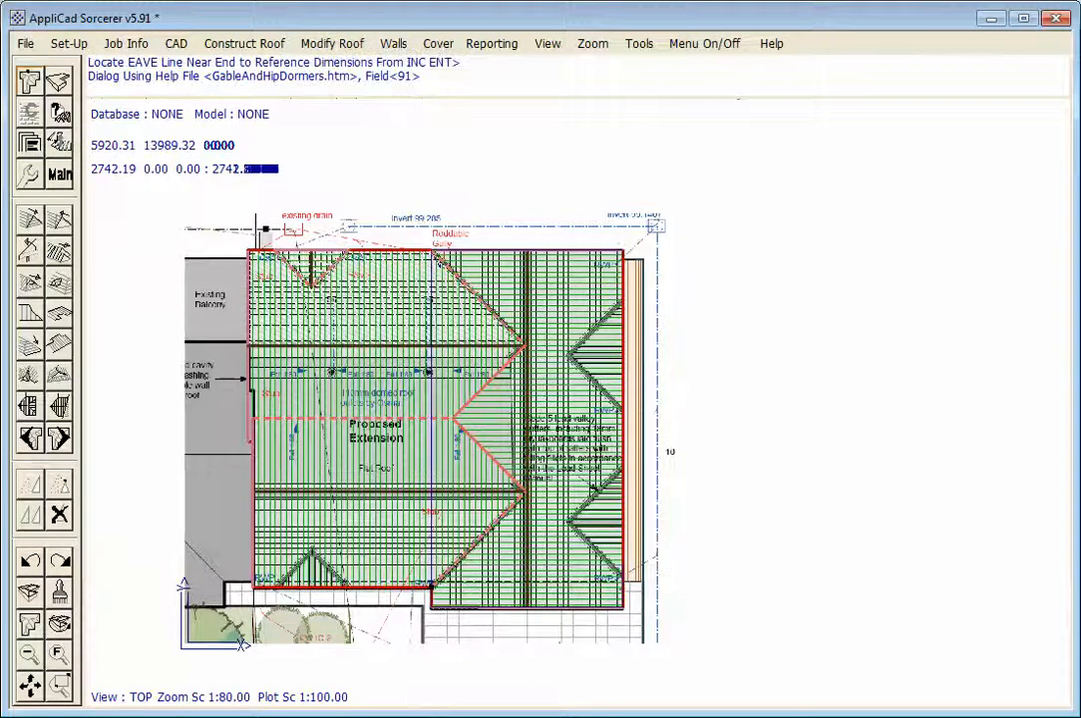
left_click(862, 523)
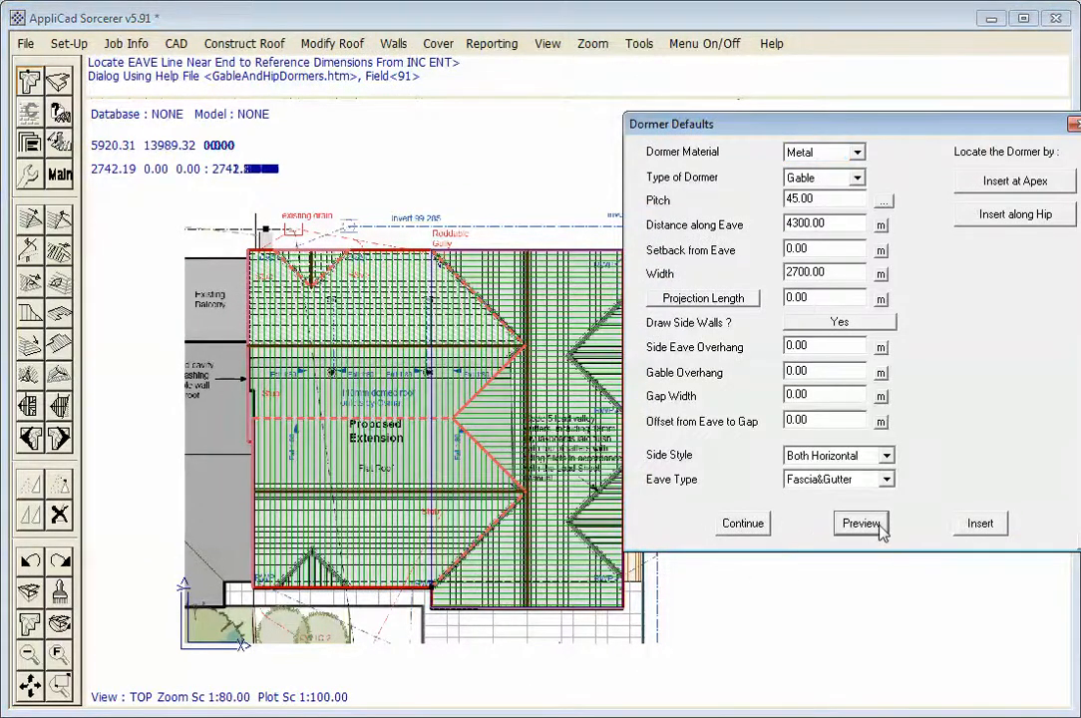
left_click(860, 522)
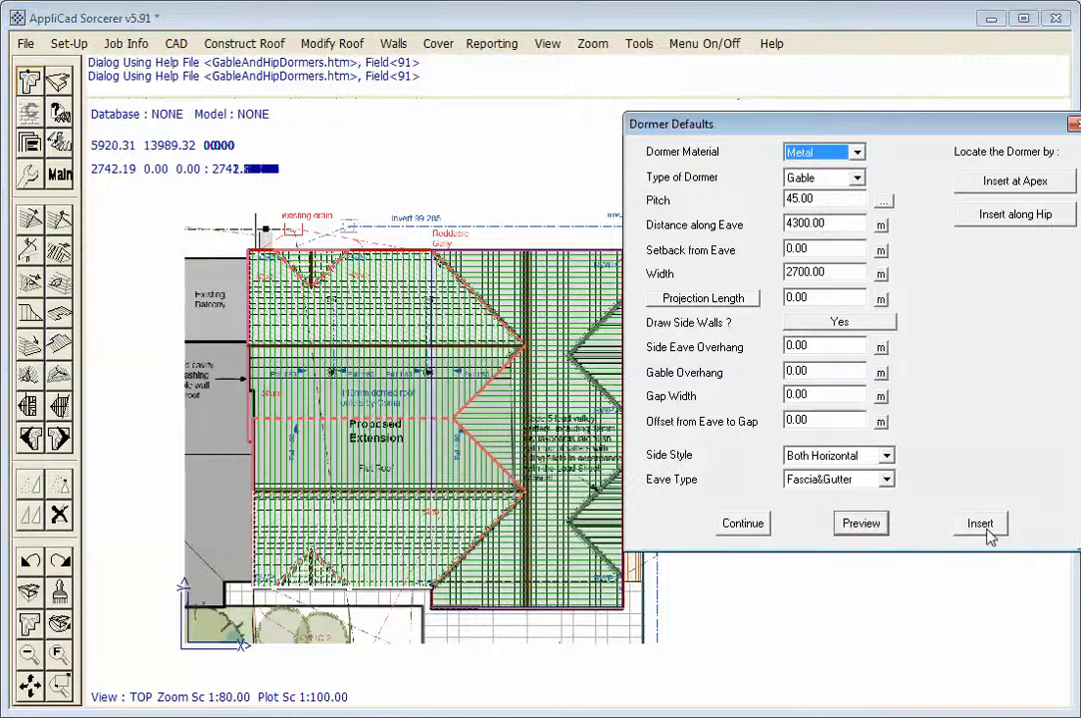
left_click(981, 522)
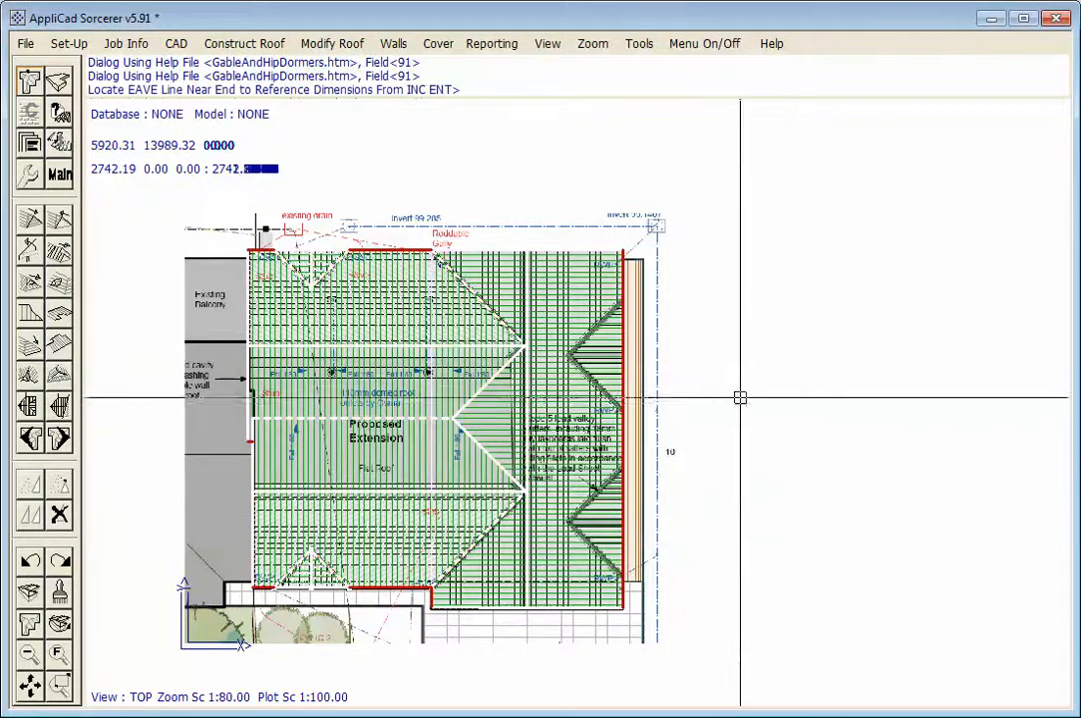
mouse_move(635, 397)
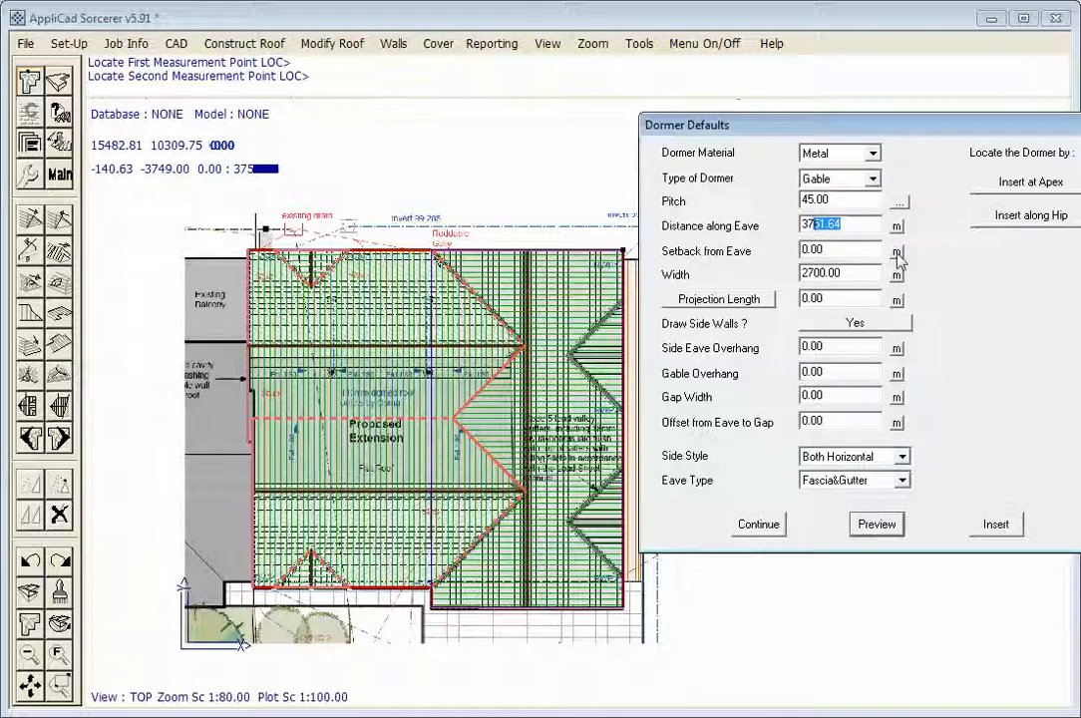
Set the next gable dormer to 3700 along the eave and 3800 wide and preview it
type("3700.00")
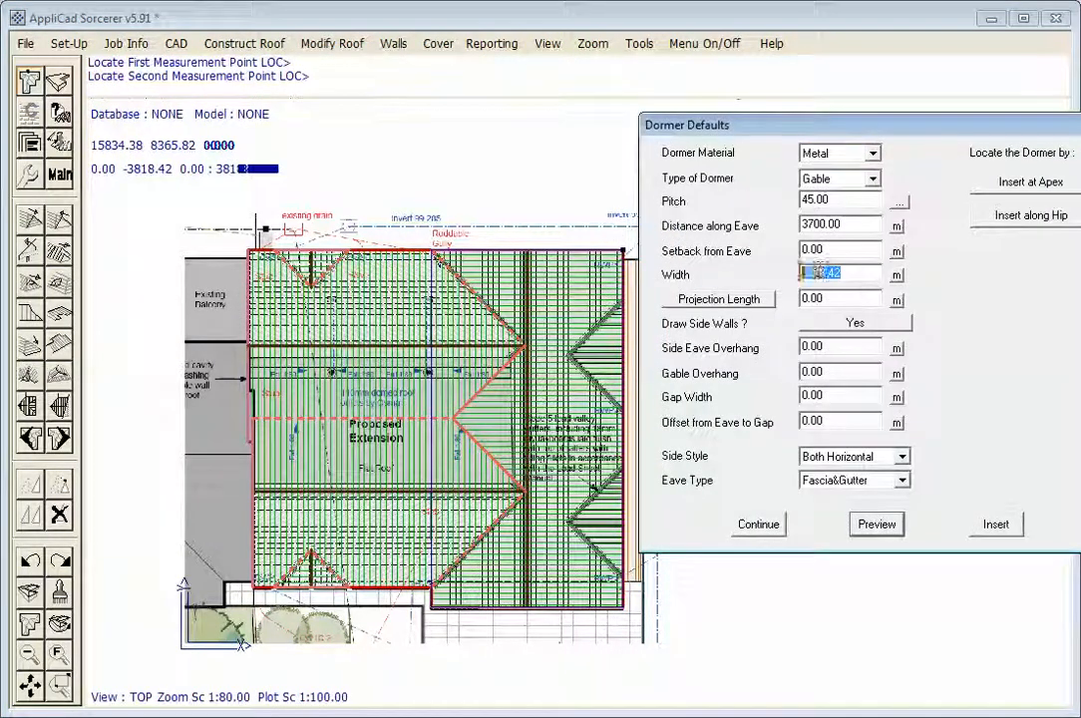
type("3800")
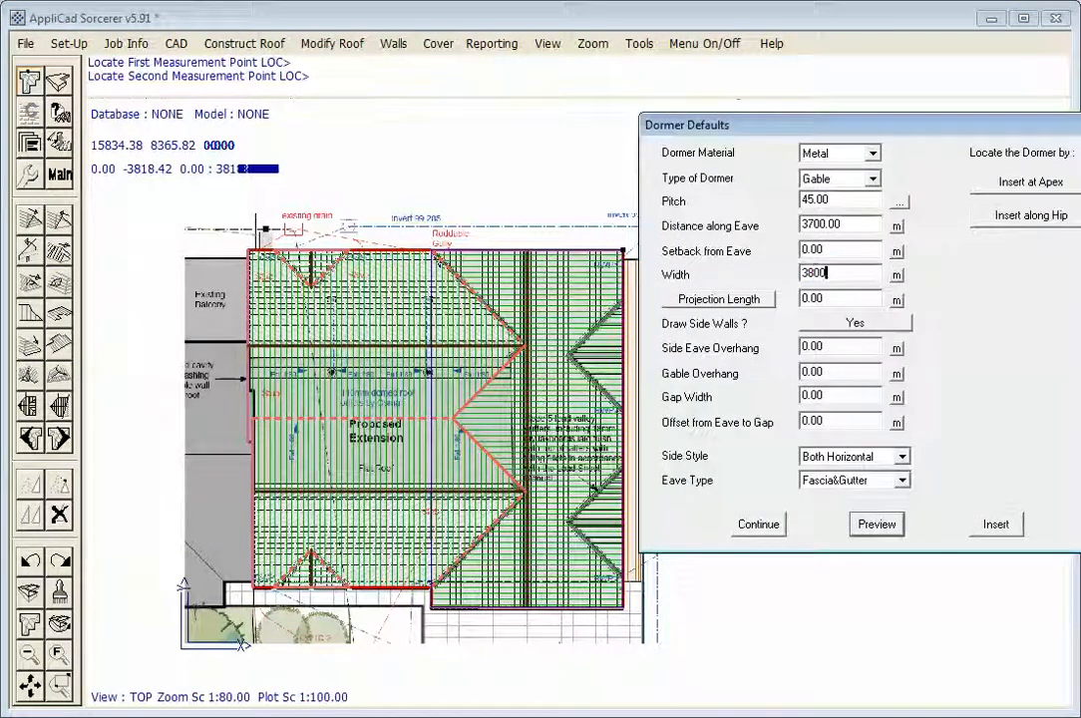
left_click(876, 523)
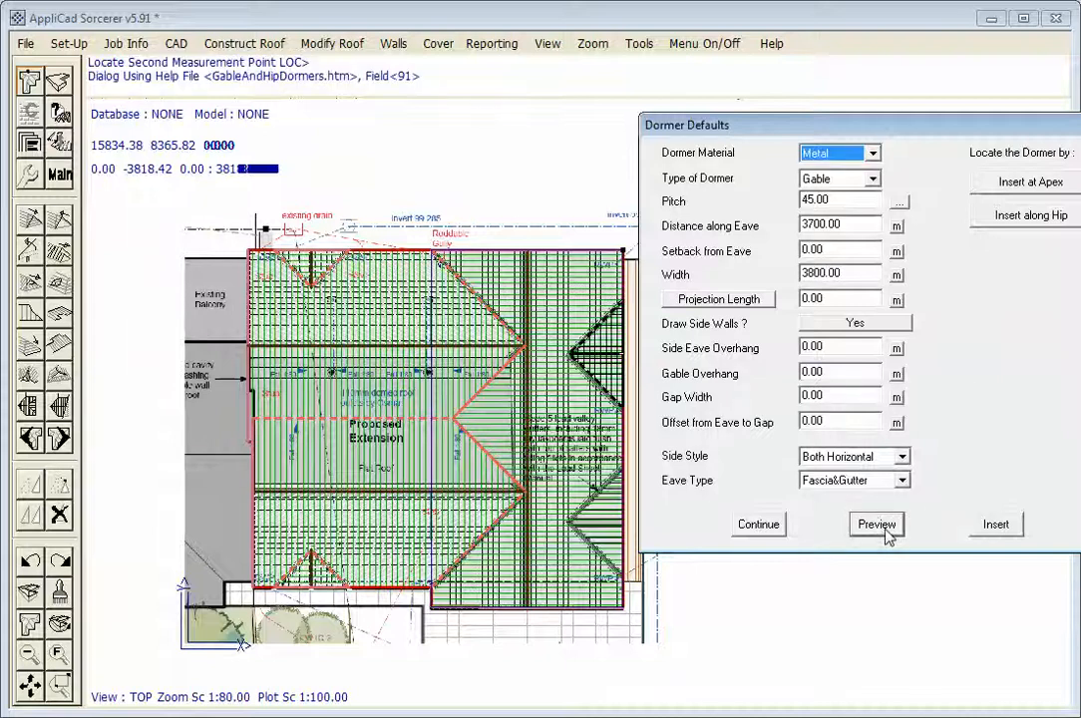
left_click(876, 523)
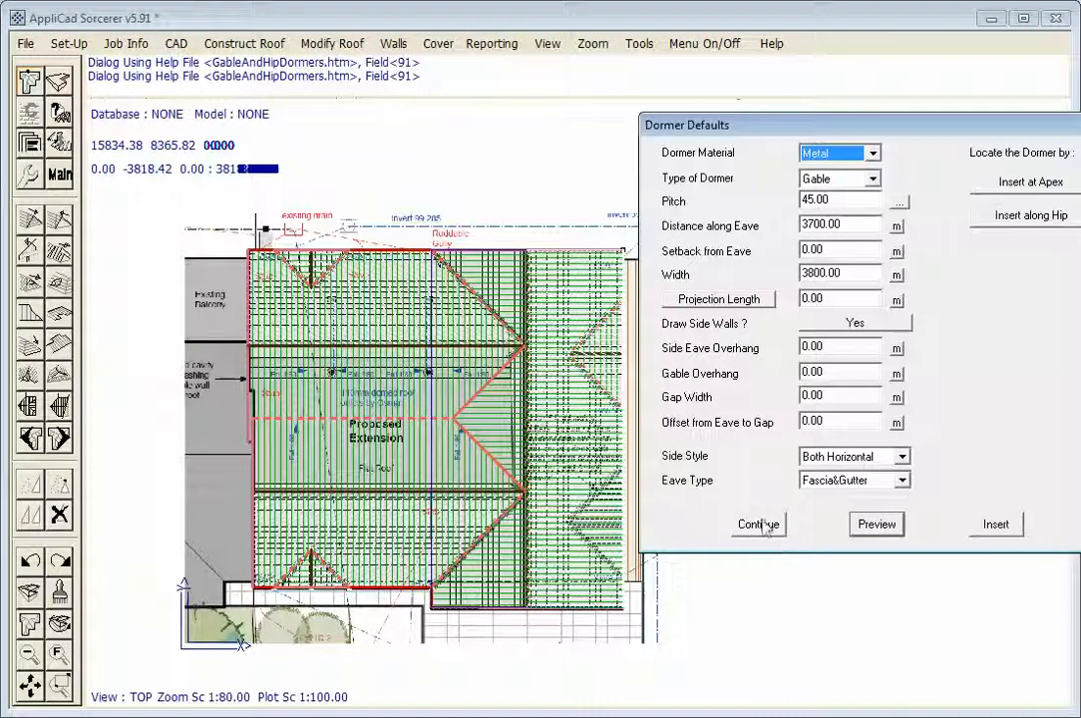
Measure the dormer distance on the plan (about 3055.55) and round Distance along Eave to 3000
left_click(758, 523)
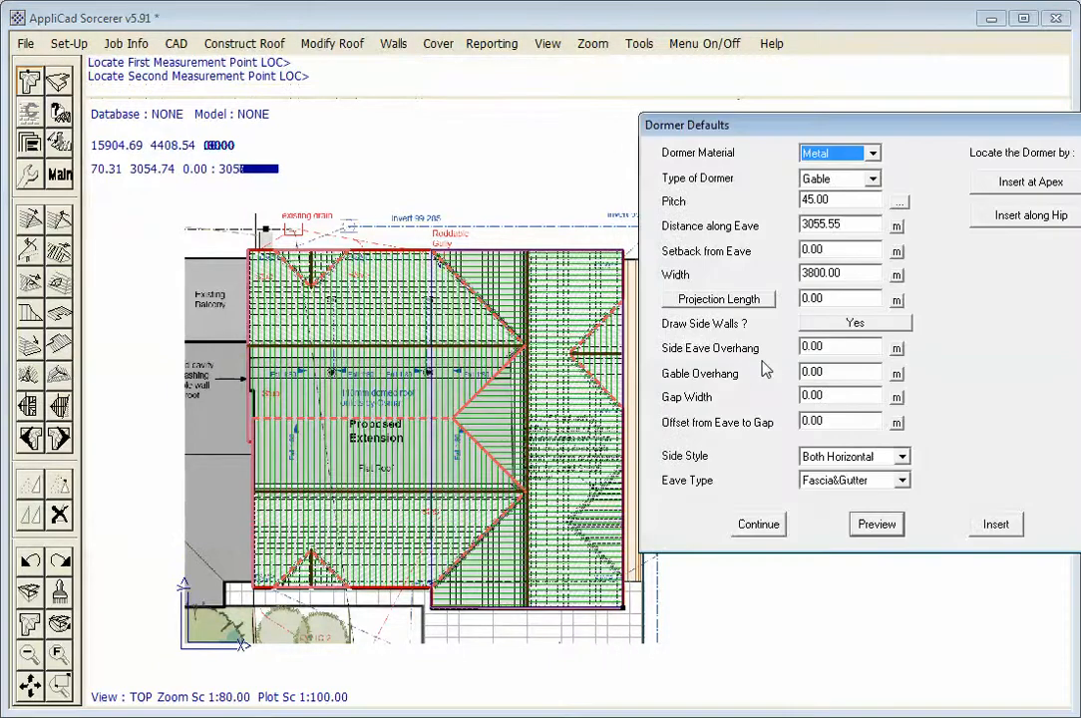
left_click(842, 223)
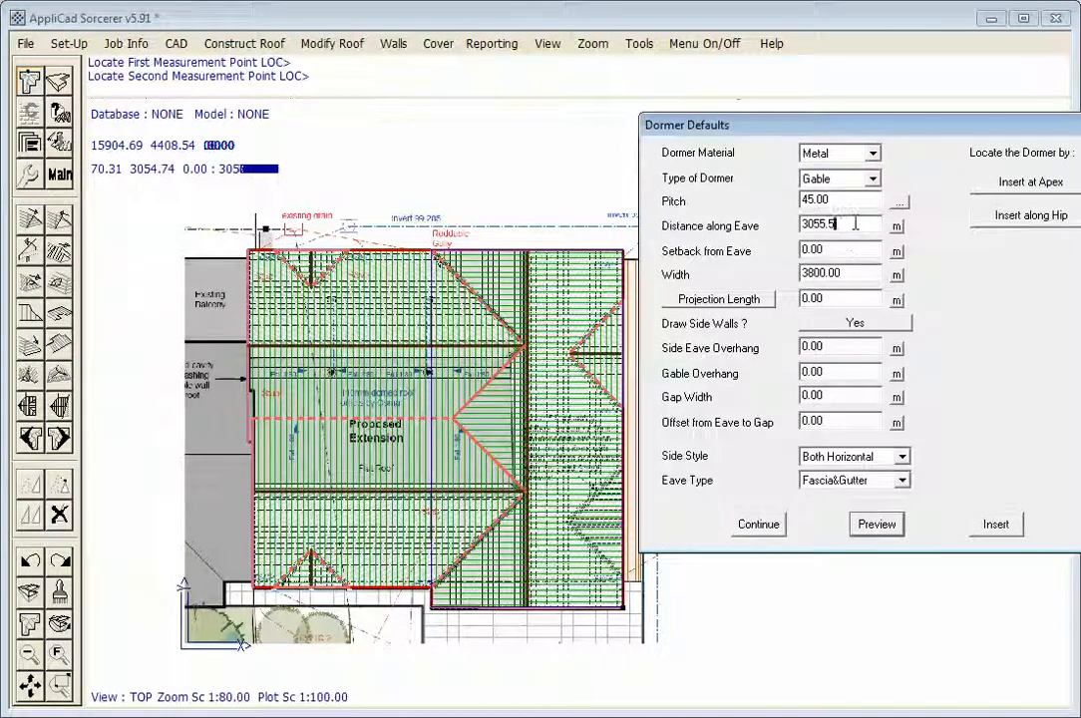
type("3000")
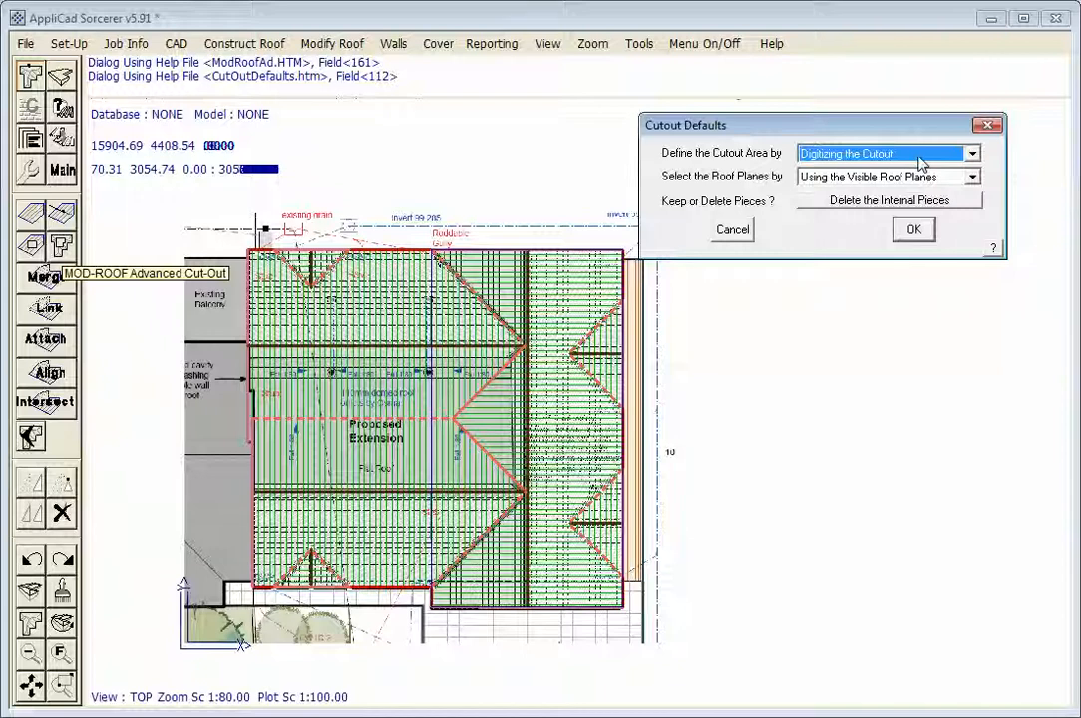
mouse_move(873, 215)
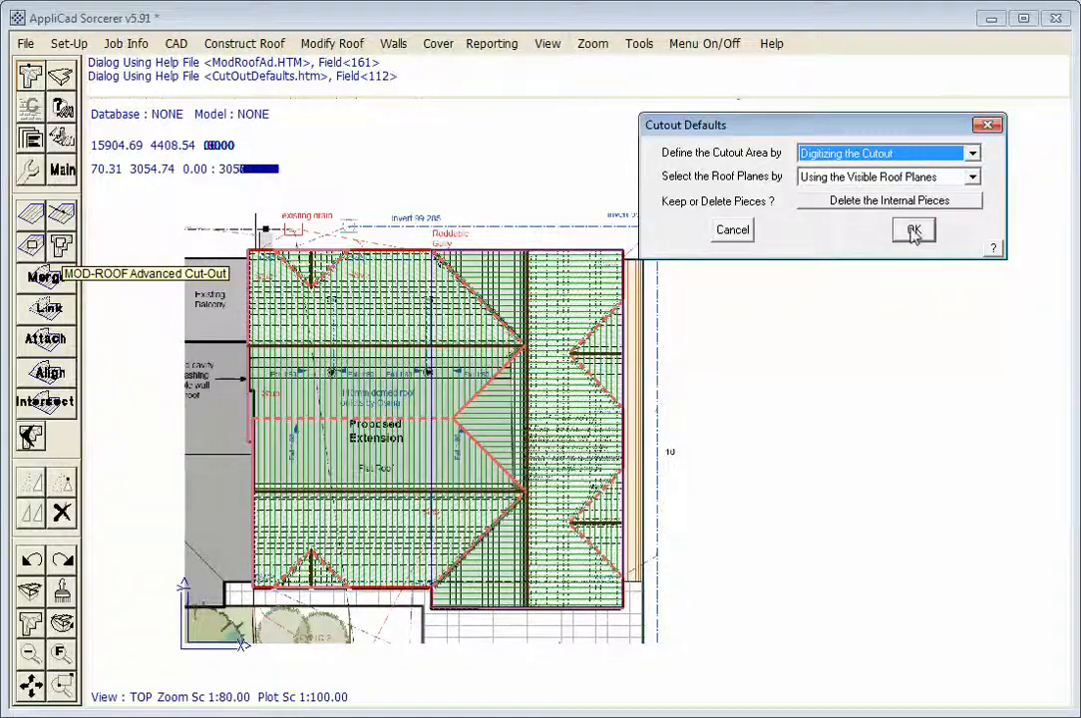
Accept the cutout settings and confirm cutting the roof planes over the Proposed Extension
left_click(912, 231)
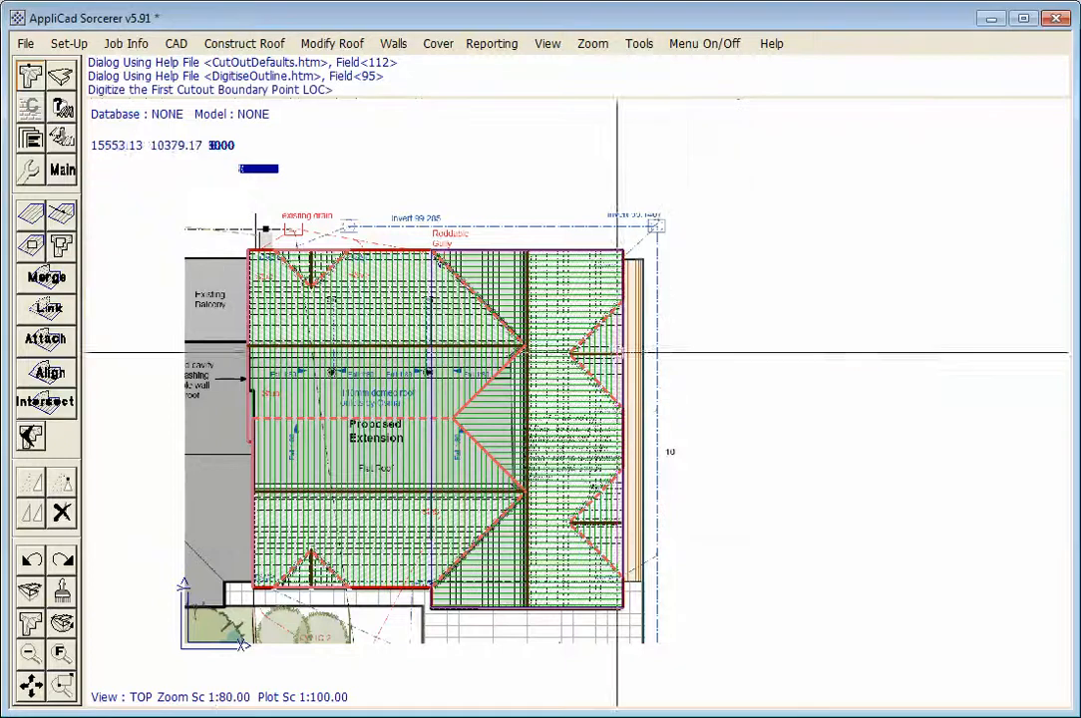
mouse_move(215, 355)
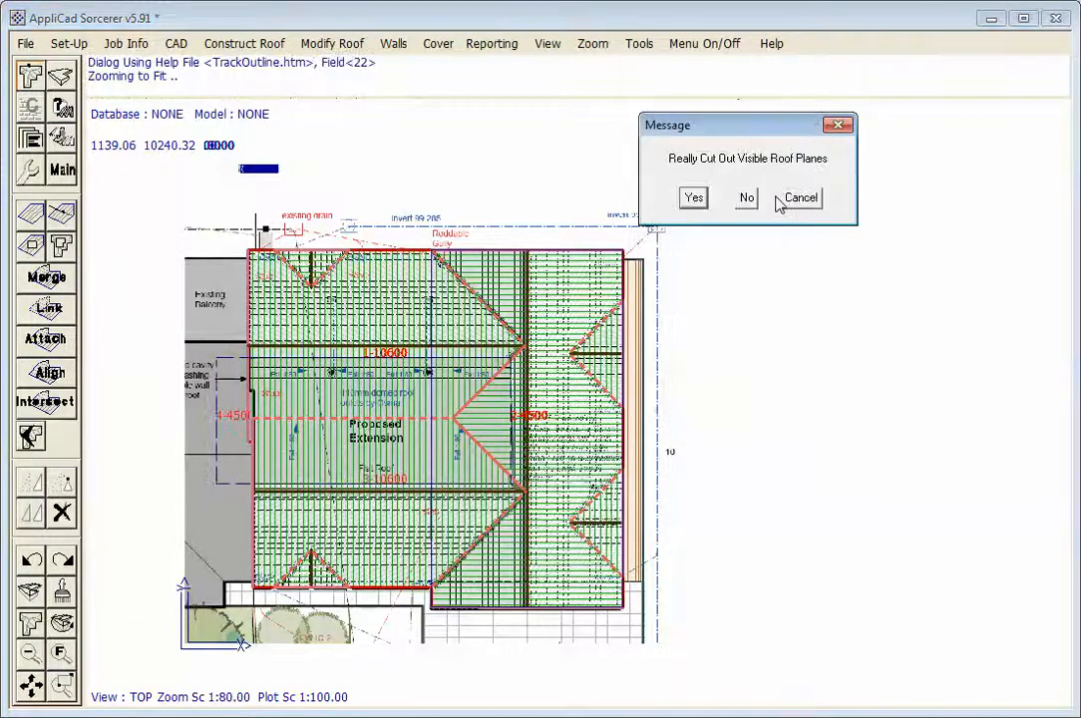
left_click(694, 198)
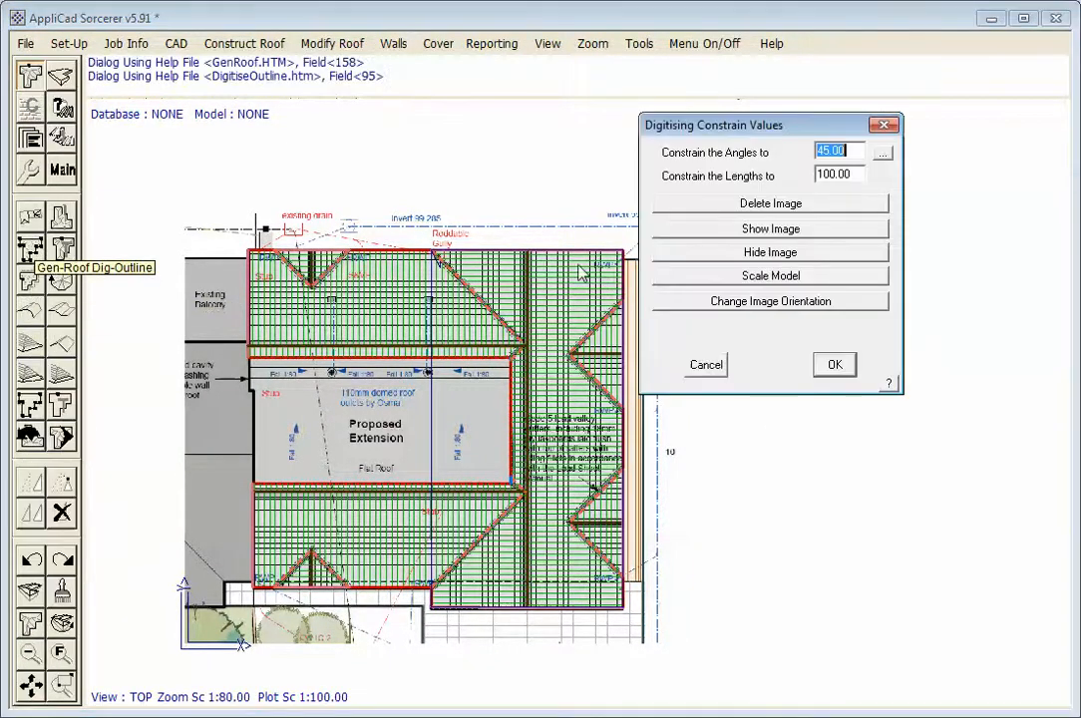
Hide the architect's plan image, leaving only the roof model with its cut-out gap
left_click(770, 251)
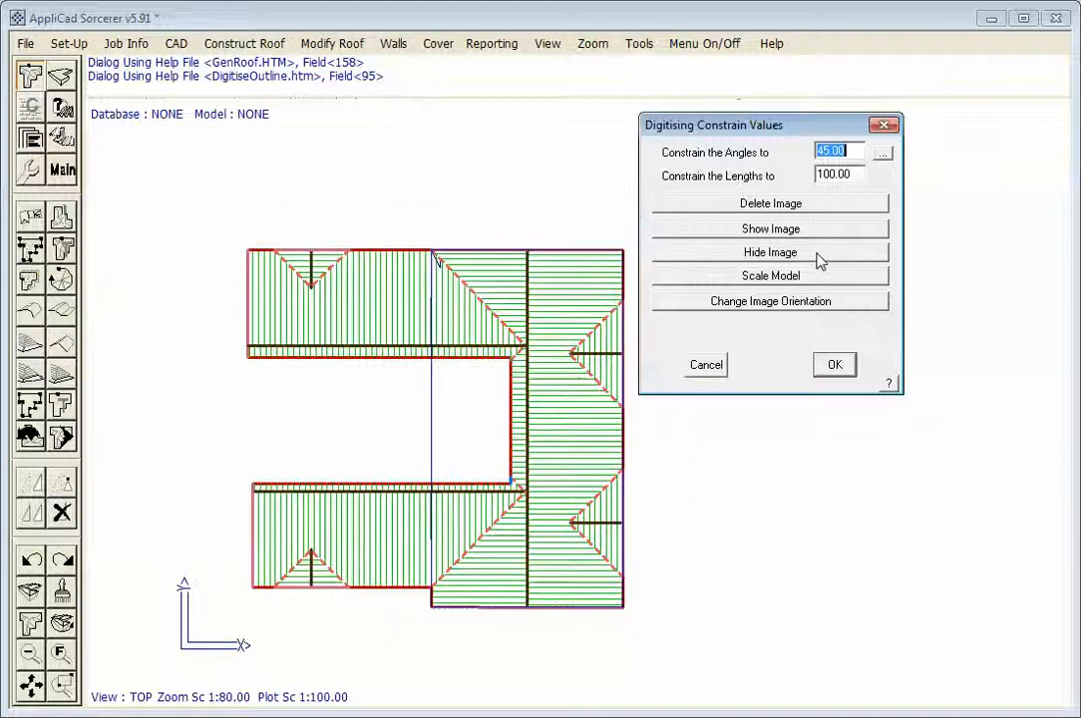
mouse_move(834, 363)
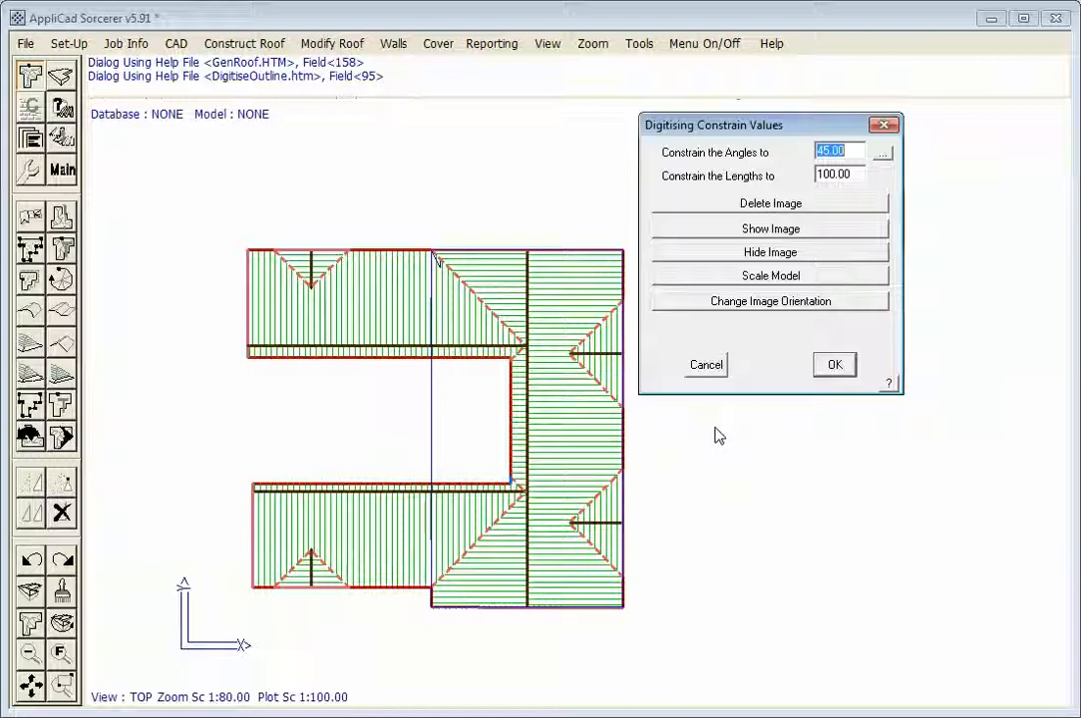
mouse_move(702, 439)
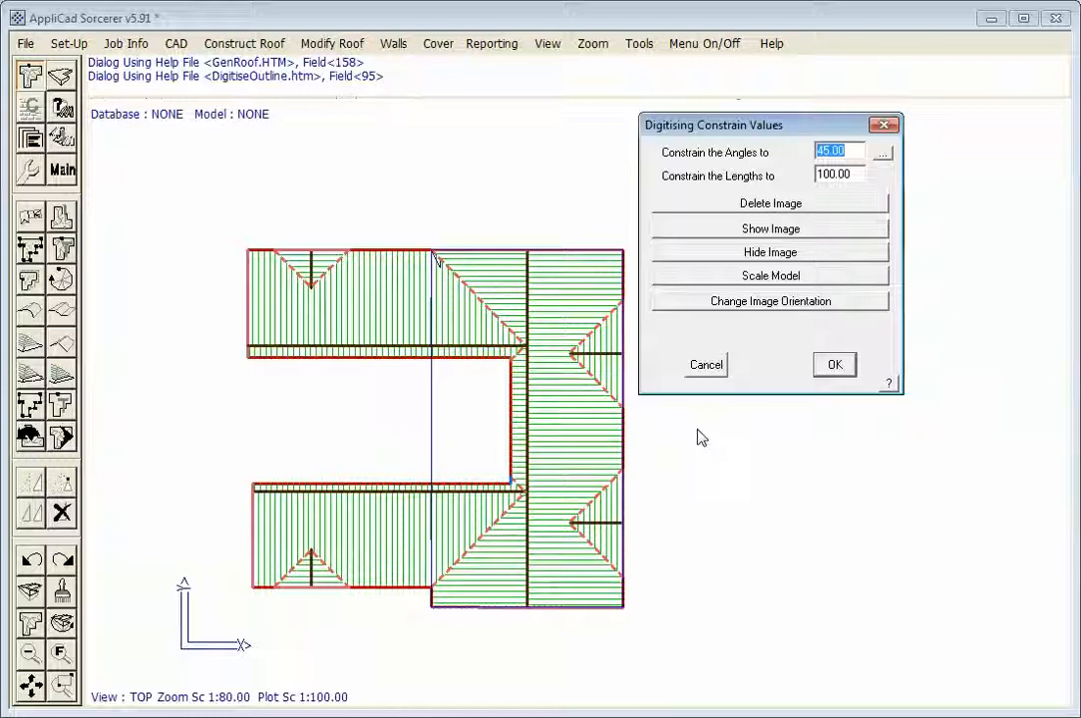
mouse_move(806, 387)
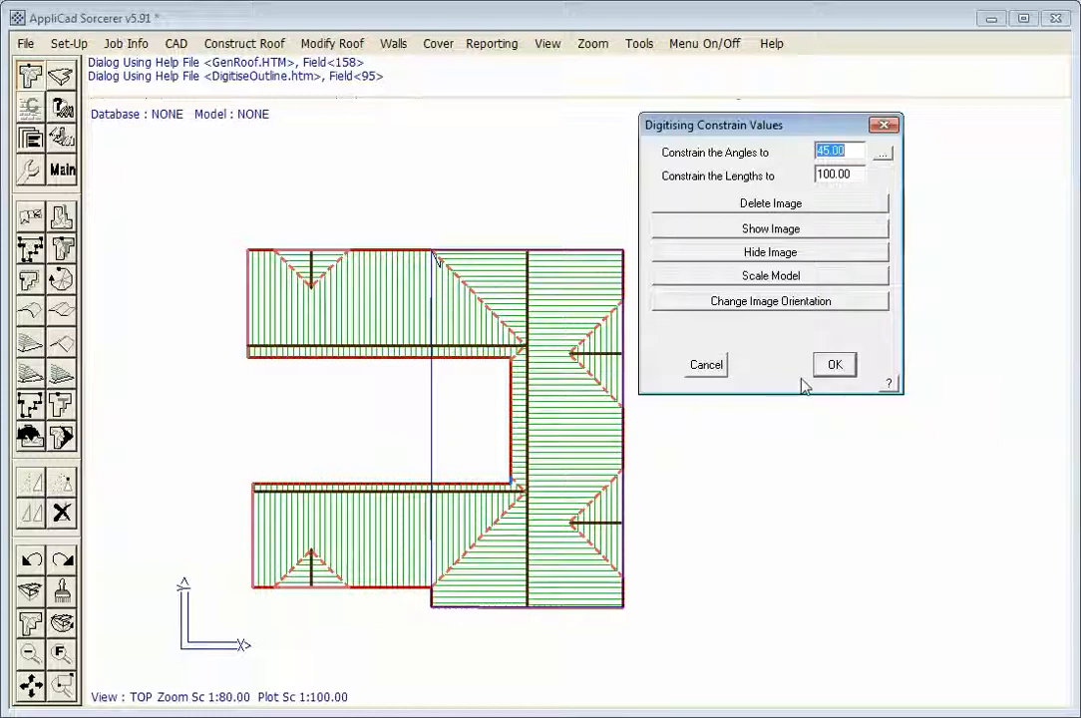
mouse_move(728, 375)
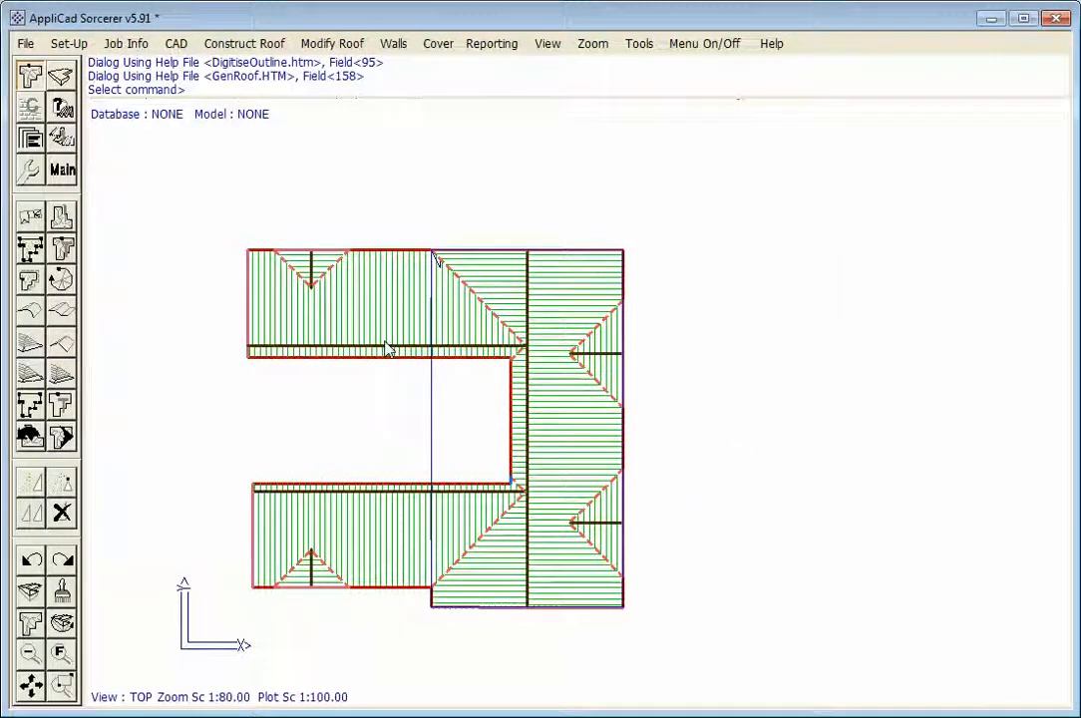
mouse_move(550, 458)
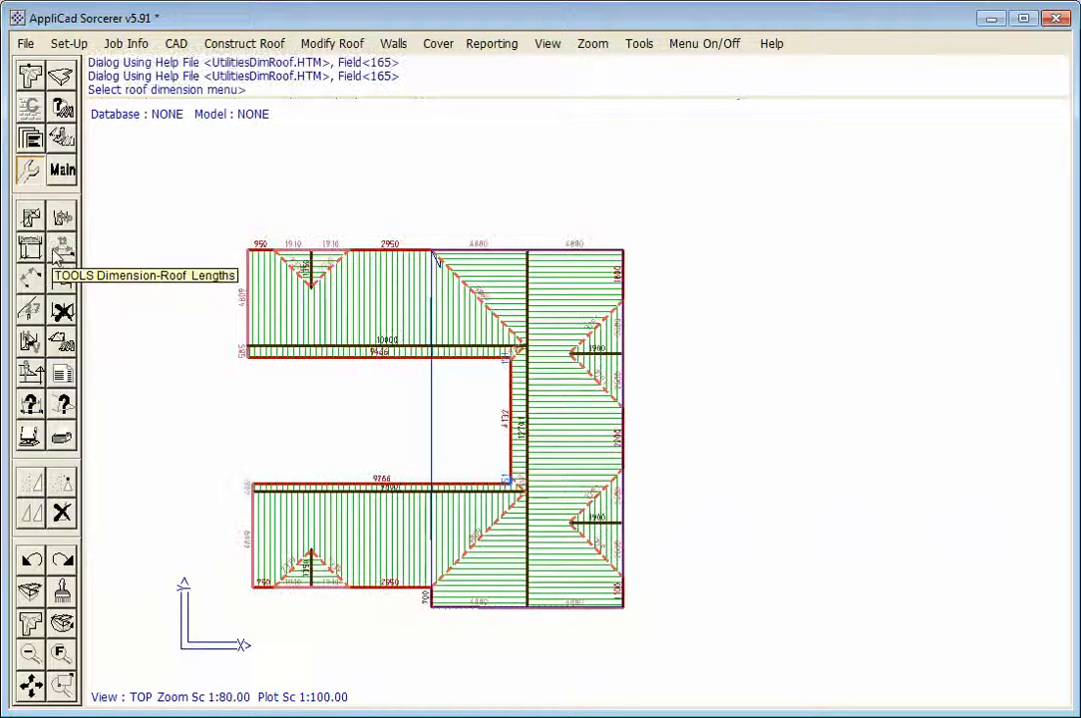
mouse_move(542, 289)
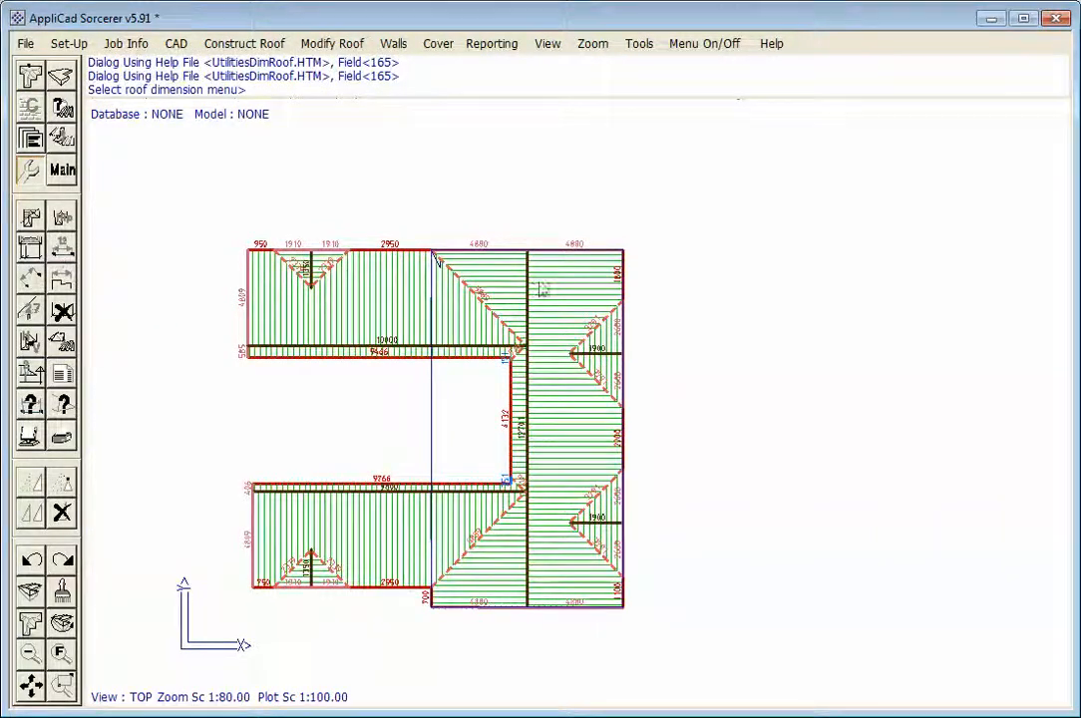
mouse_move(662, 343)
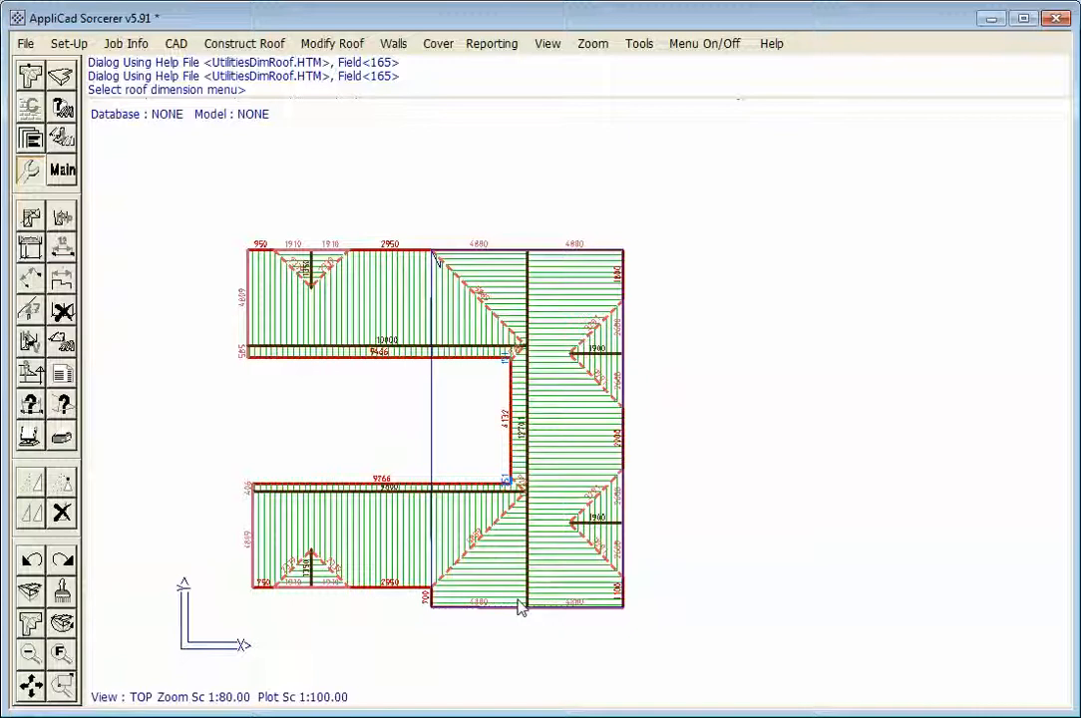
mouse_move(614, 462)
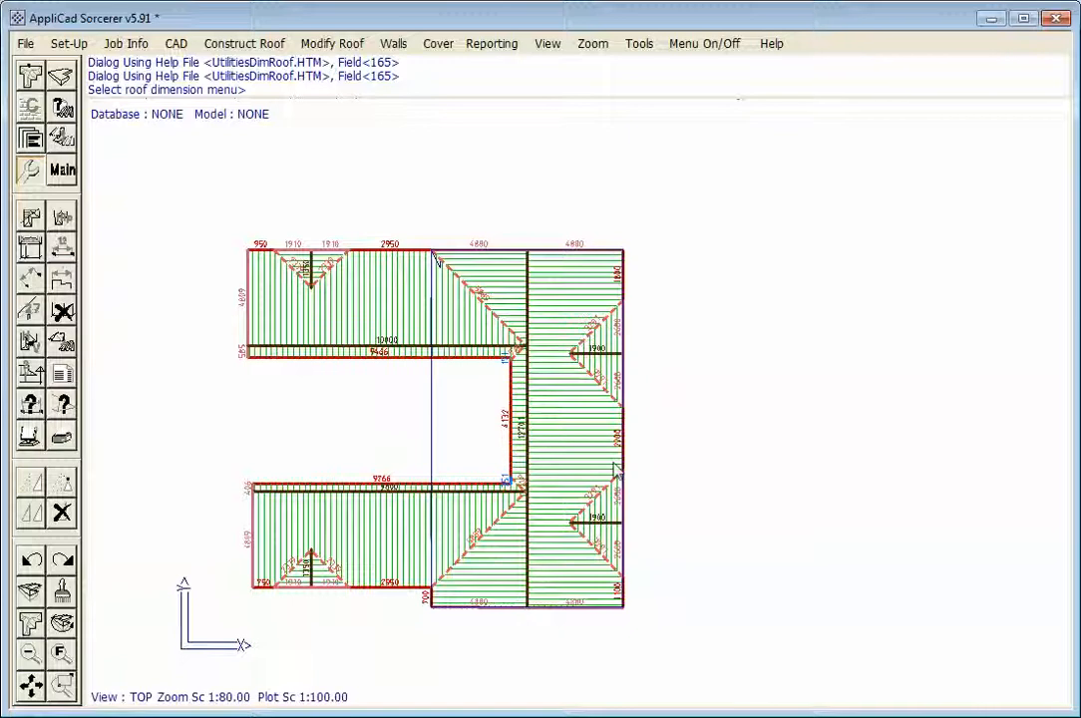
mouse_move(403, 391)
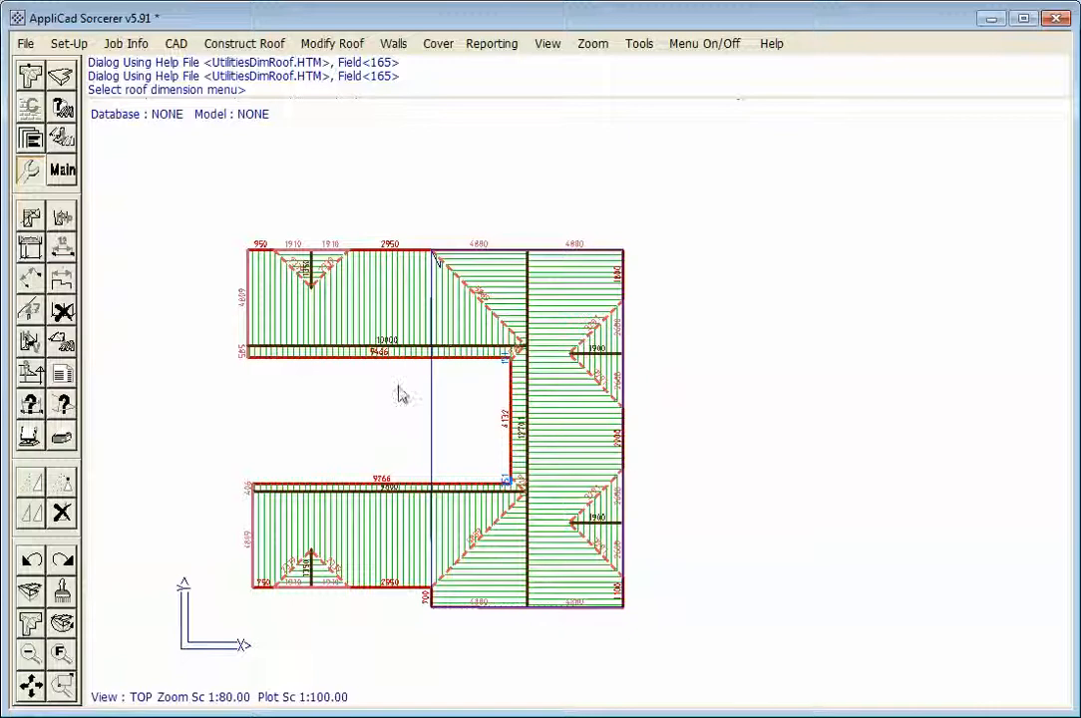
mouse_move(646, 367)
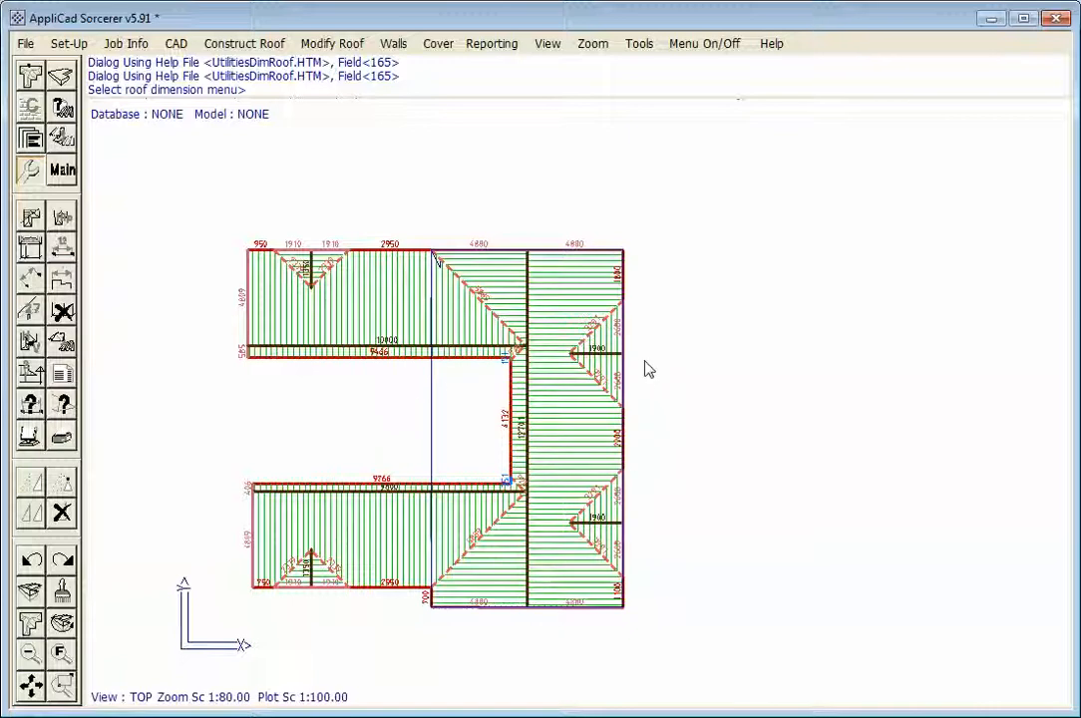